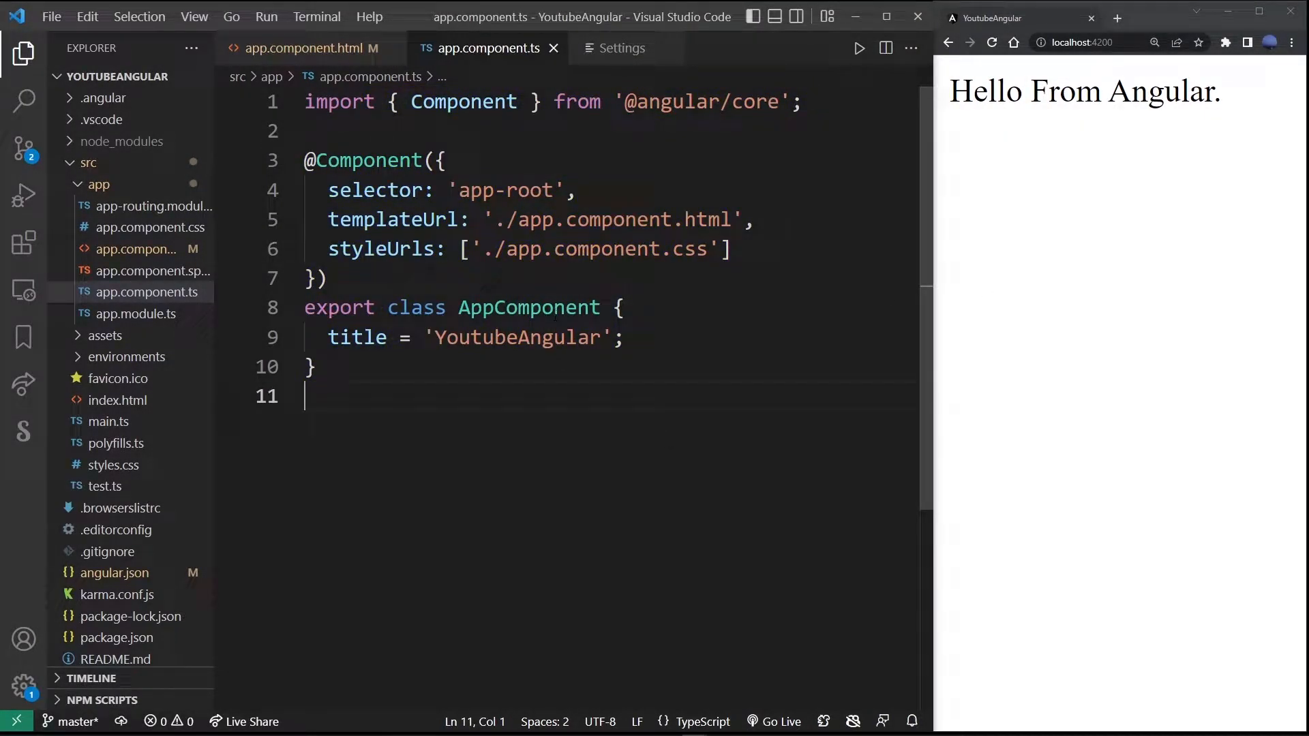
# - Open app.module.ts from the src/app folder in the Explorer
pyautogui.click(97, 184)
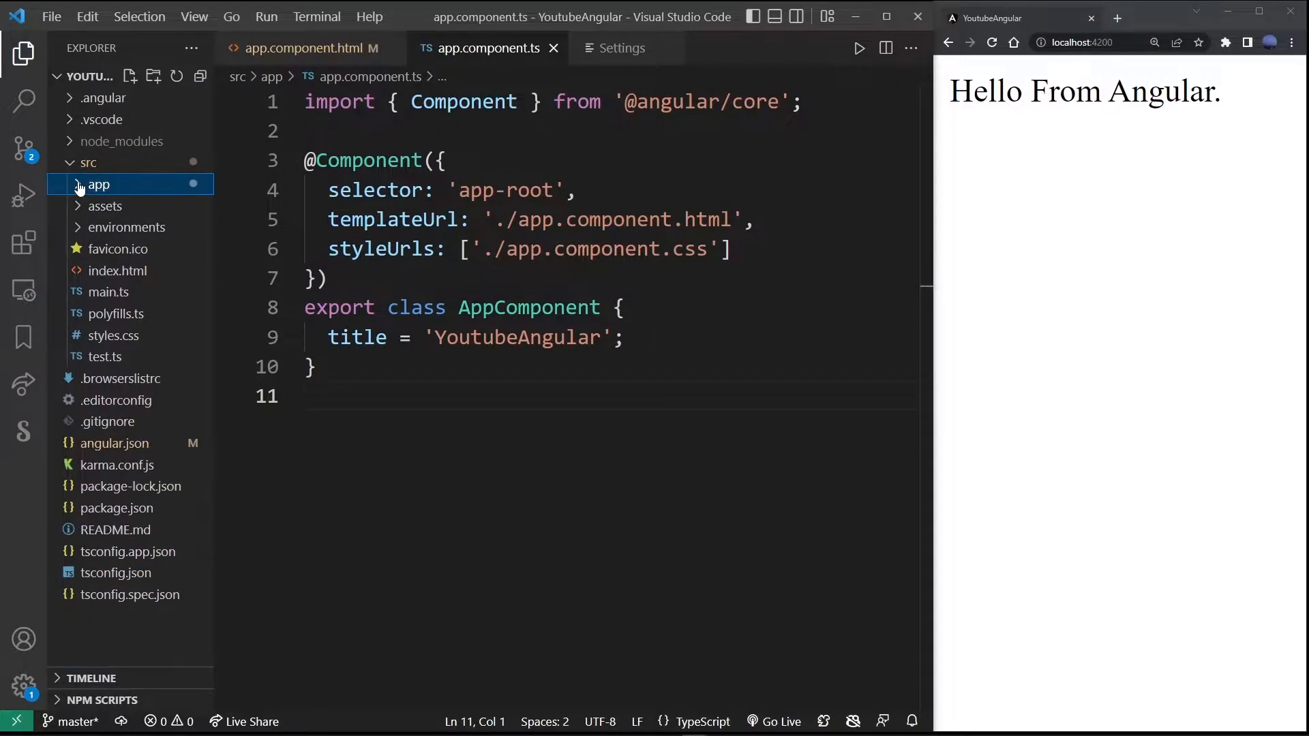
pyautogui.click(135, 314)
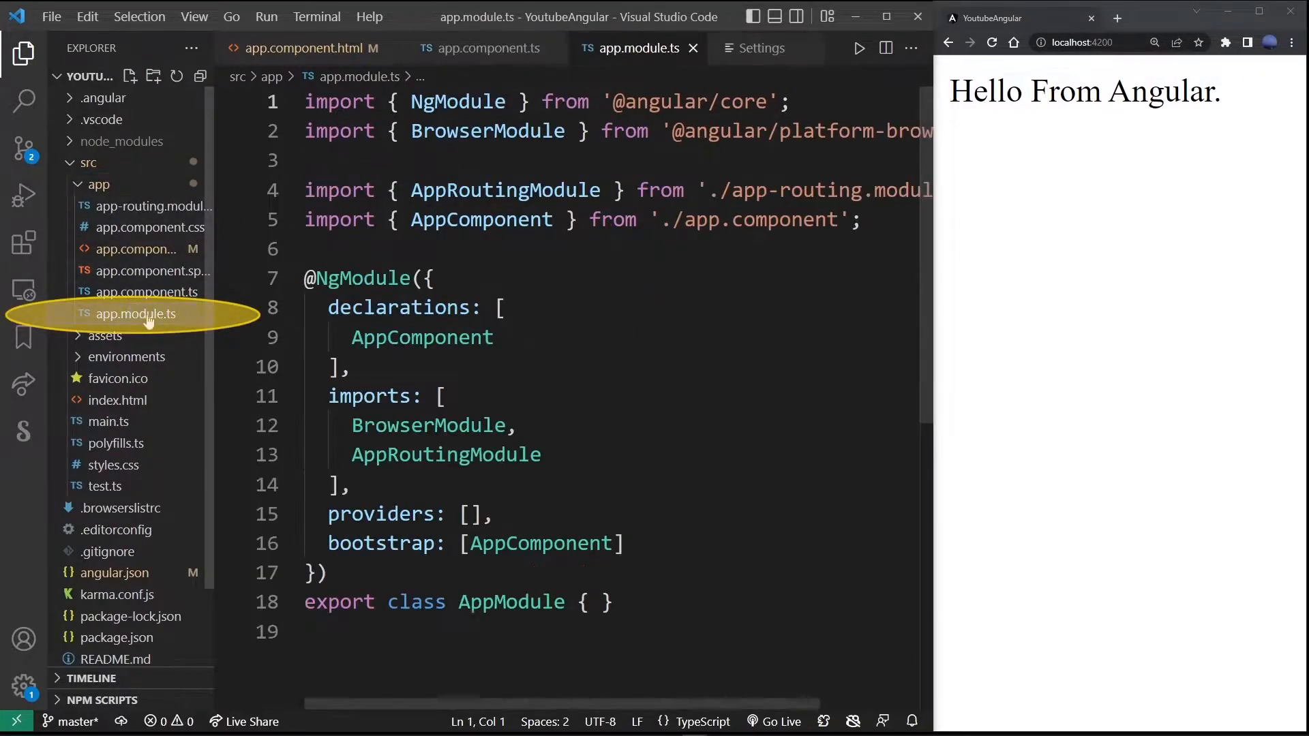
pyautogui.click(136, 314)
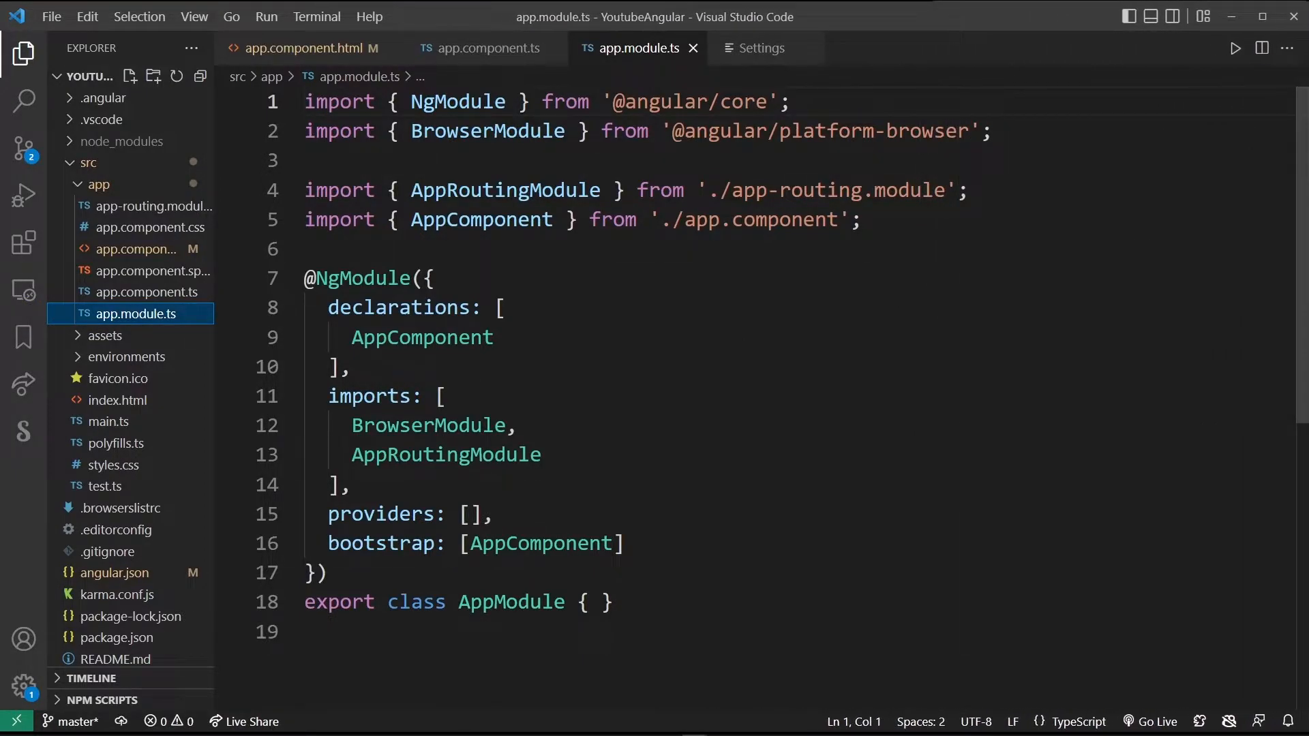
pyautogui.press('Enter')
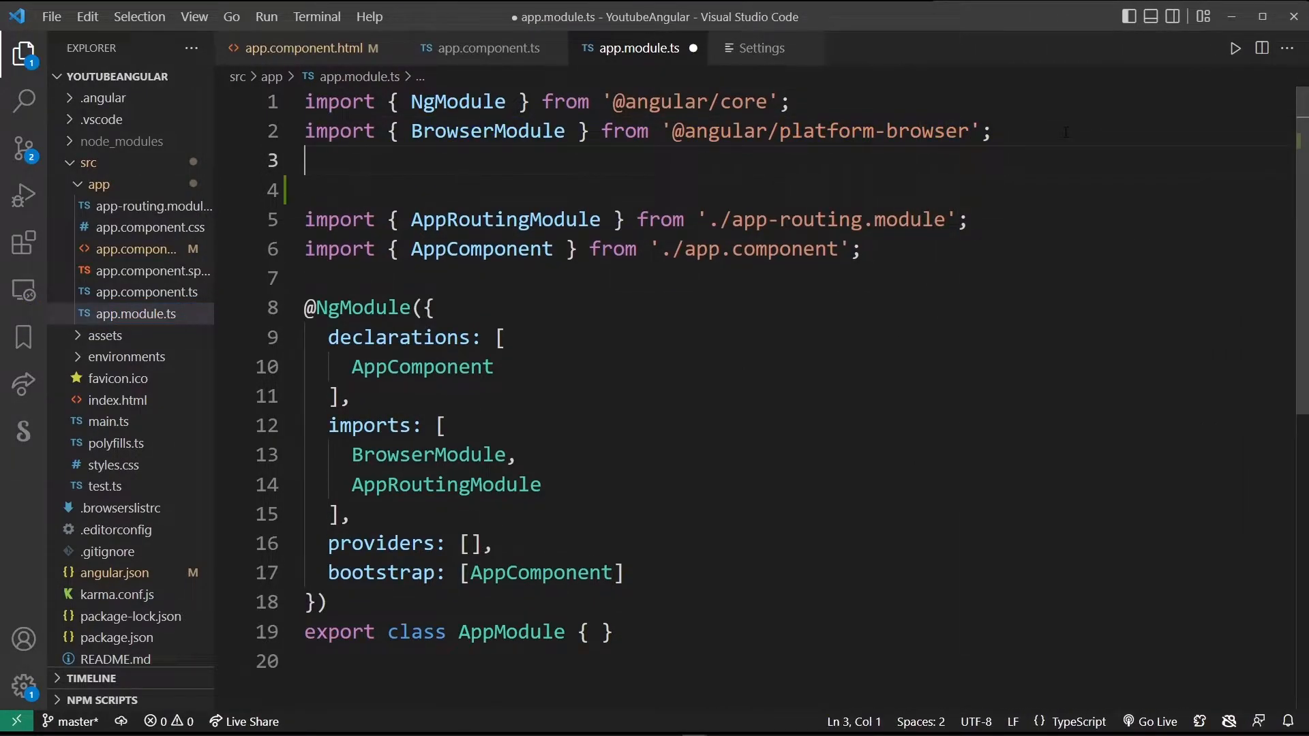
pyautogui.write("import {HttpClientModule} from '@angular")
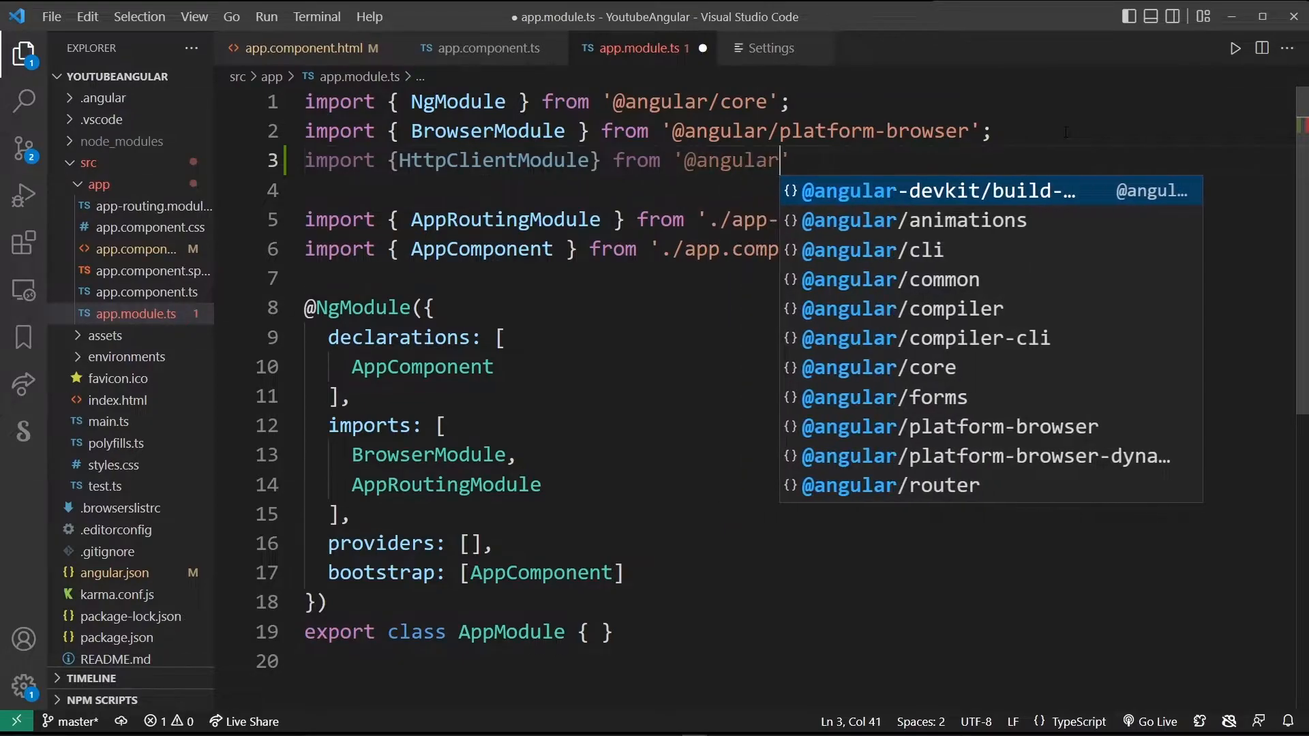
pyautogui.write('/common/http')
pyautogui.write('HttpClientModule')
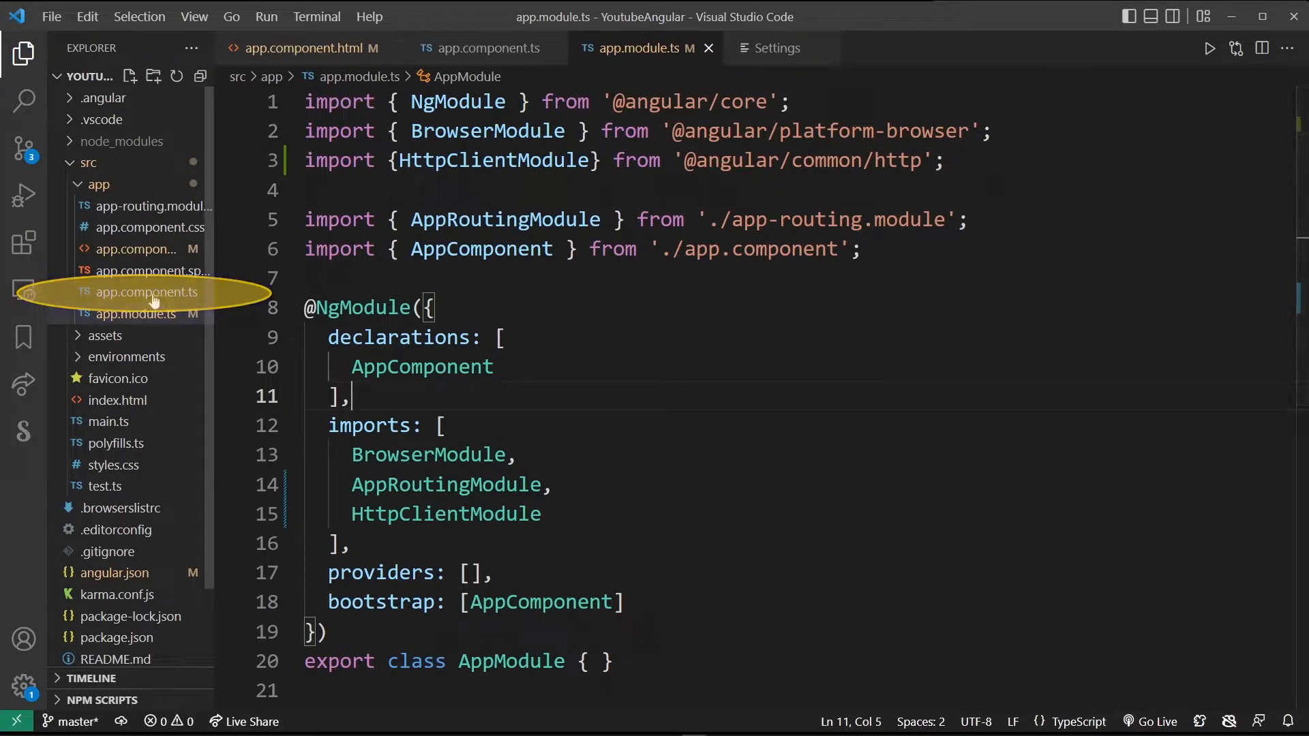
pyautogui.click(145, 292)
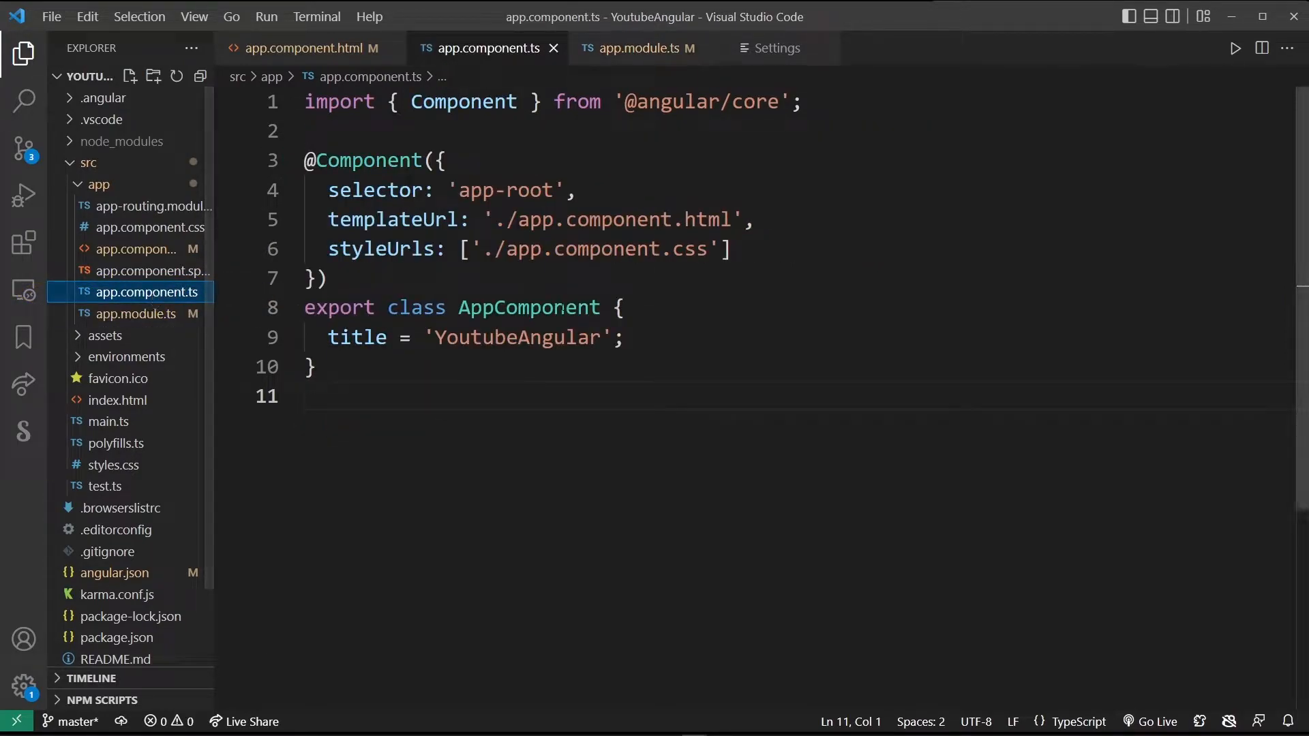
pyautogui.write('import')
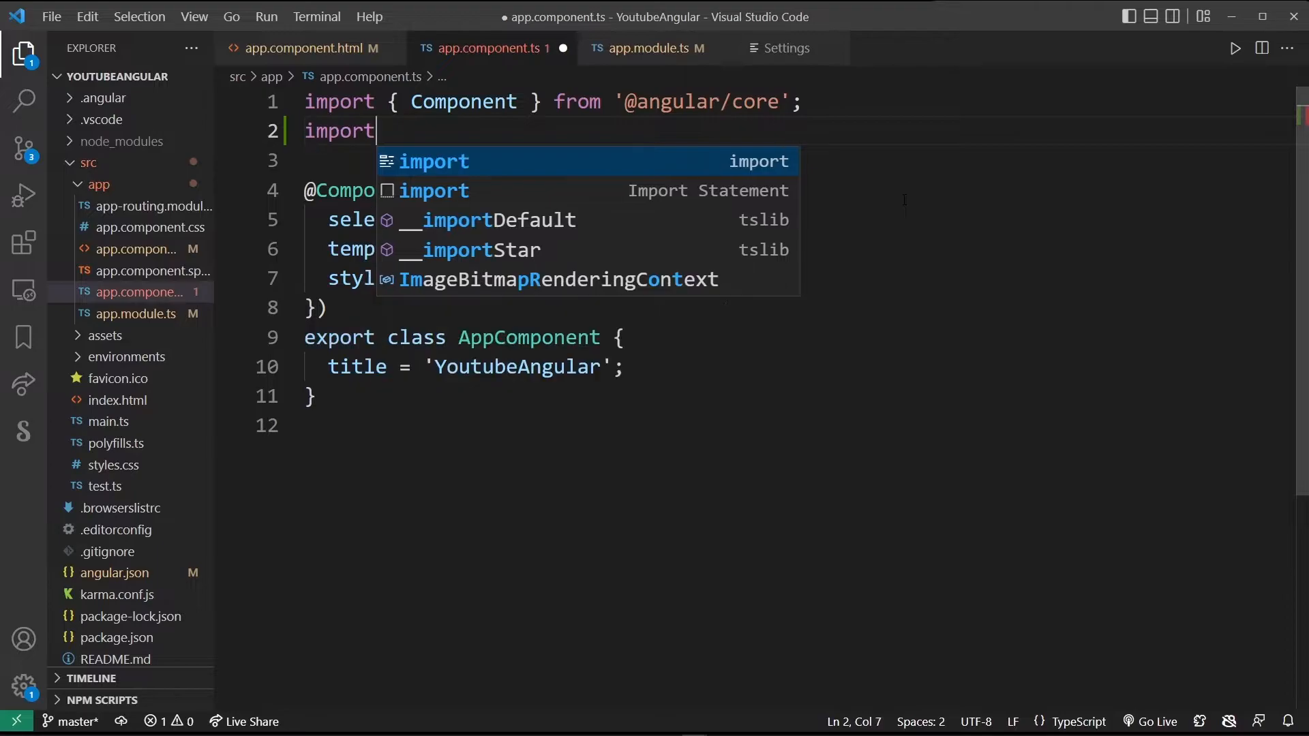
pyautogui.write('{ Http')
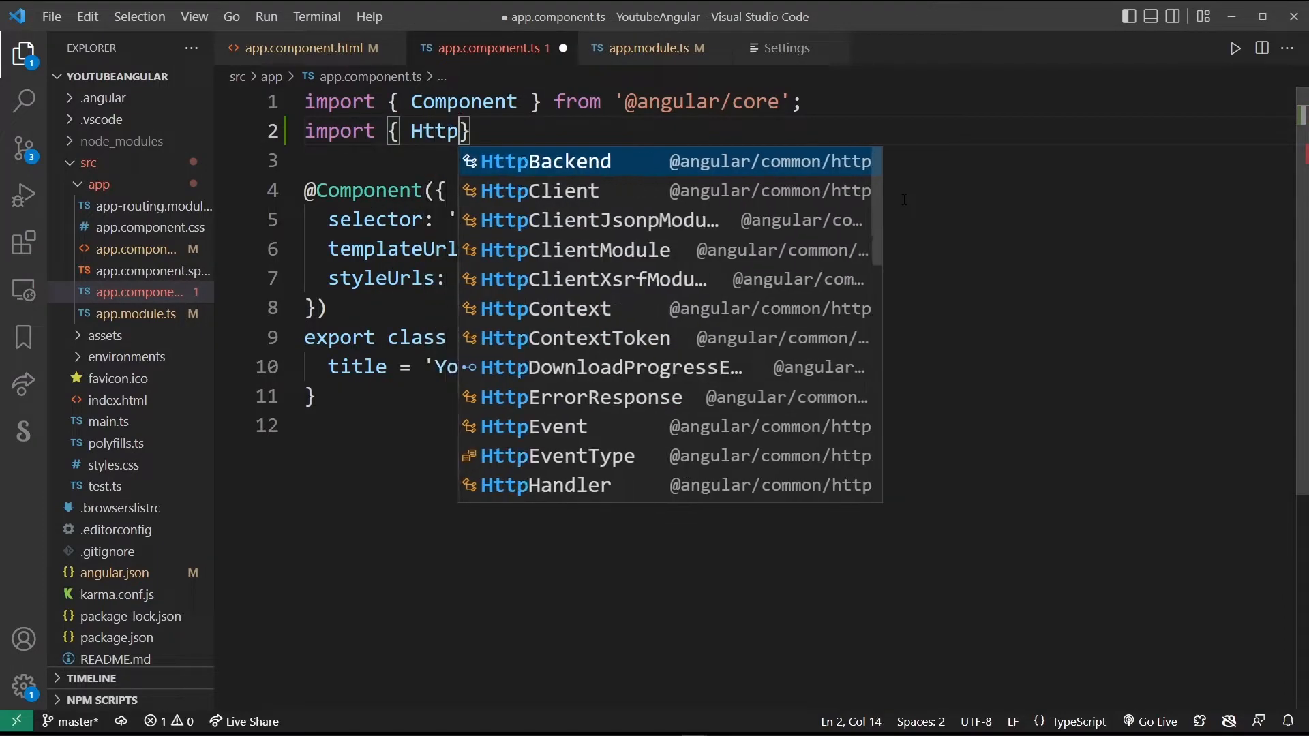
pyautogui.write('Client, HttpHeade')
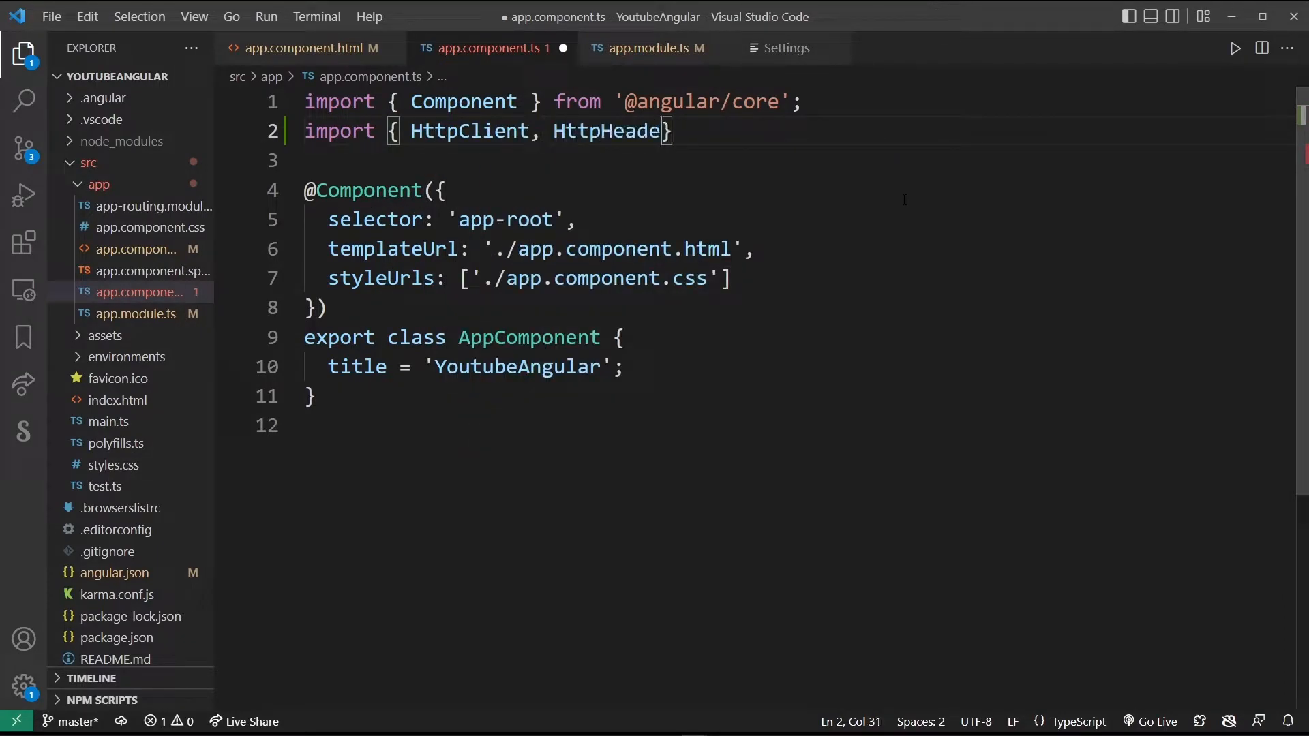
pyautogui.write('rs } from')
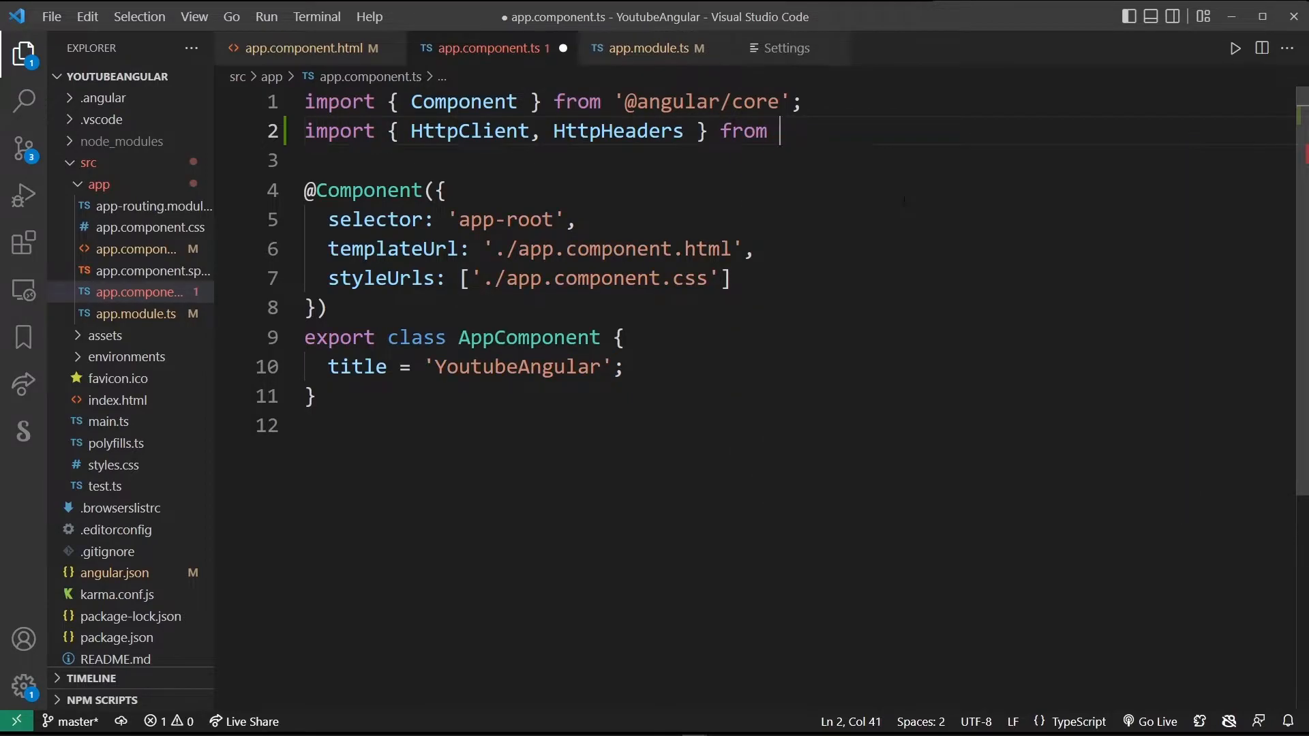
pyautogui.write("'@angular/")
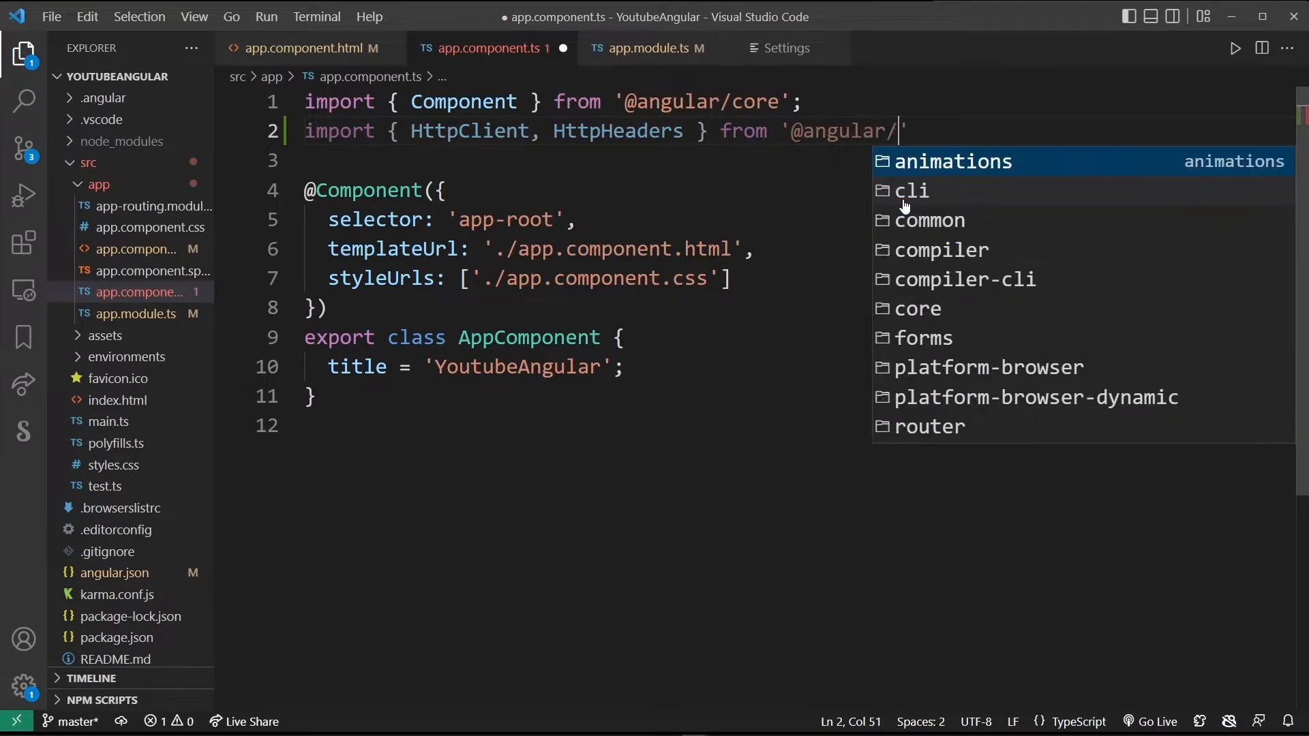
pyautogui.write('common/http')
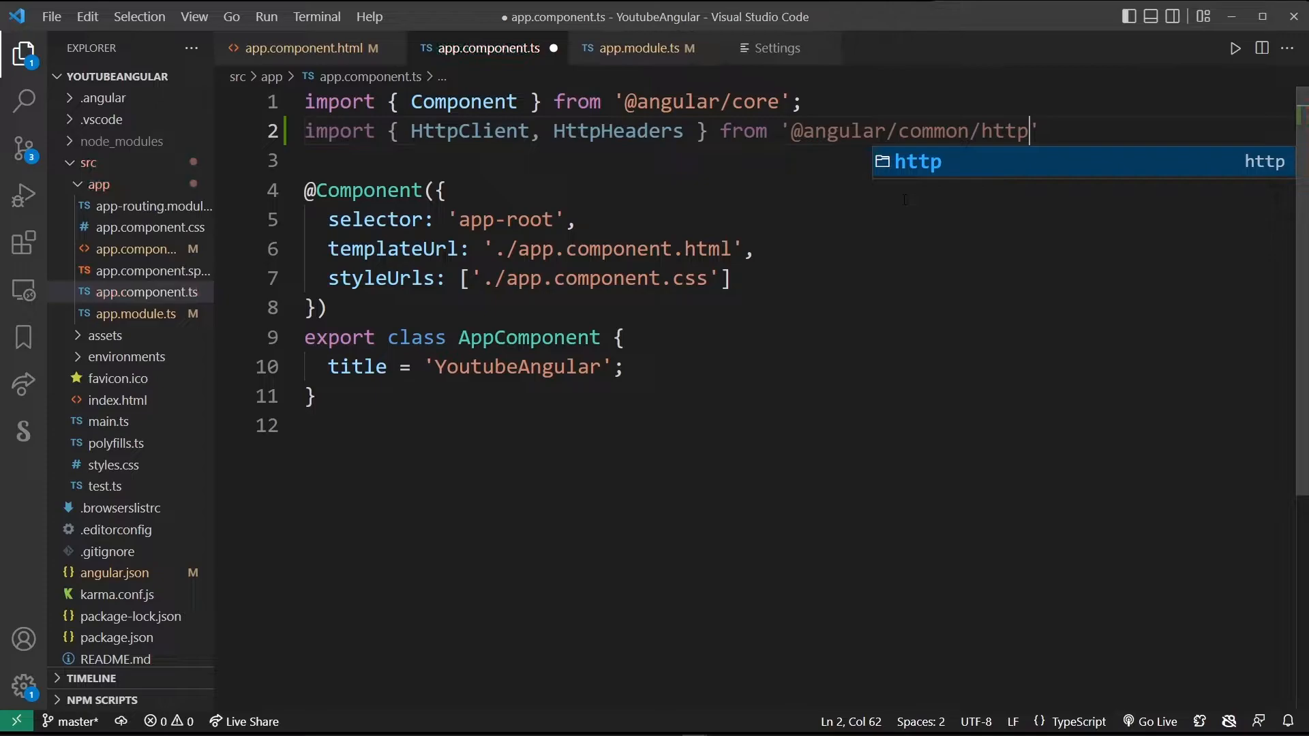
pyautogui.doubleClick(617, 131)
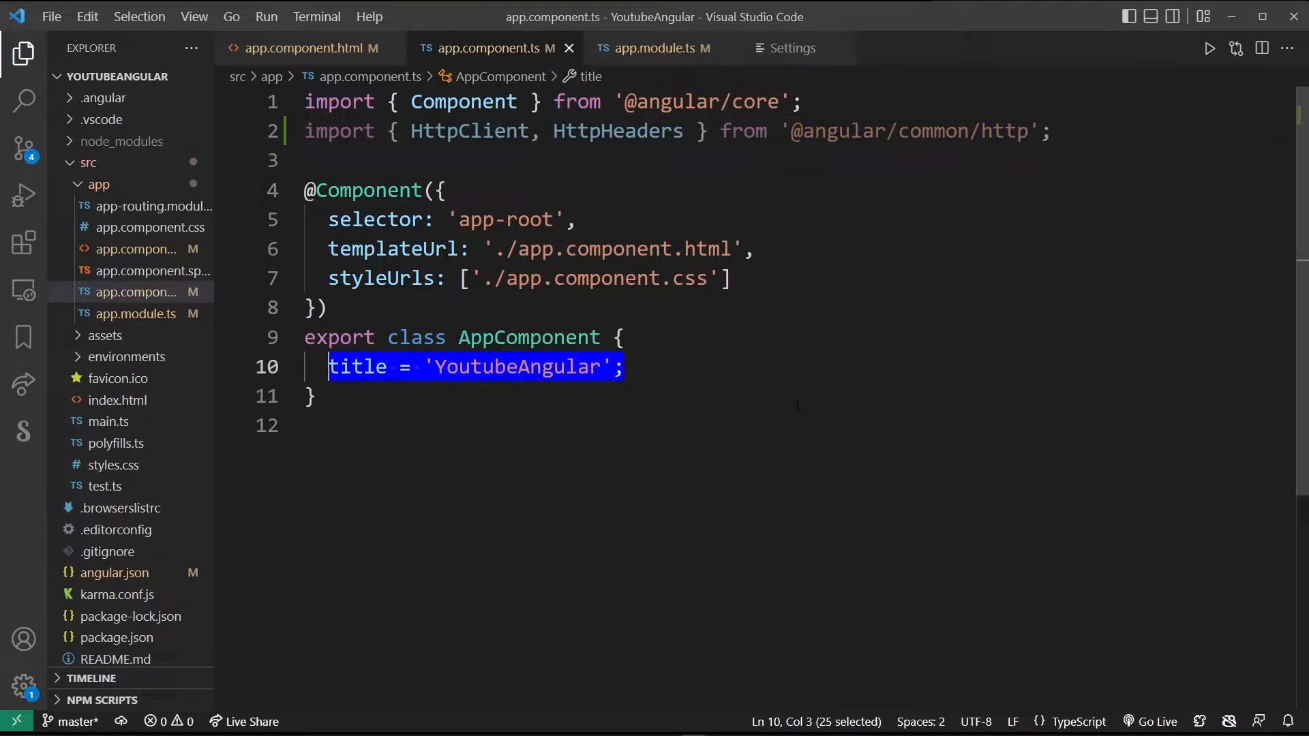
pyautogui.write('c')
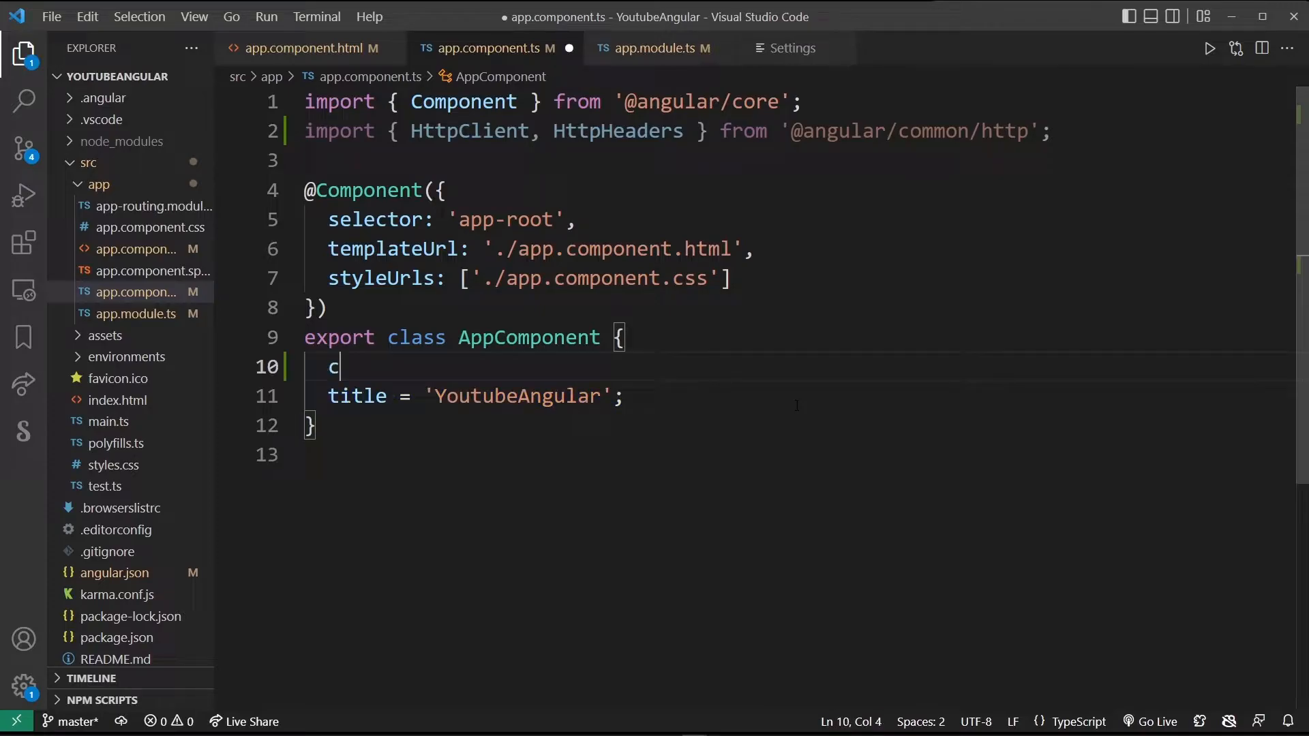
pyautogui.write('onstructor(private')
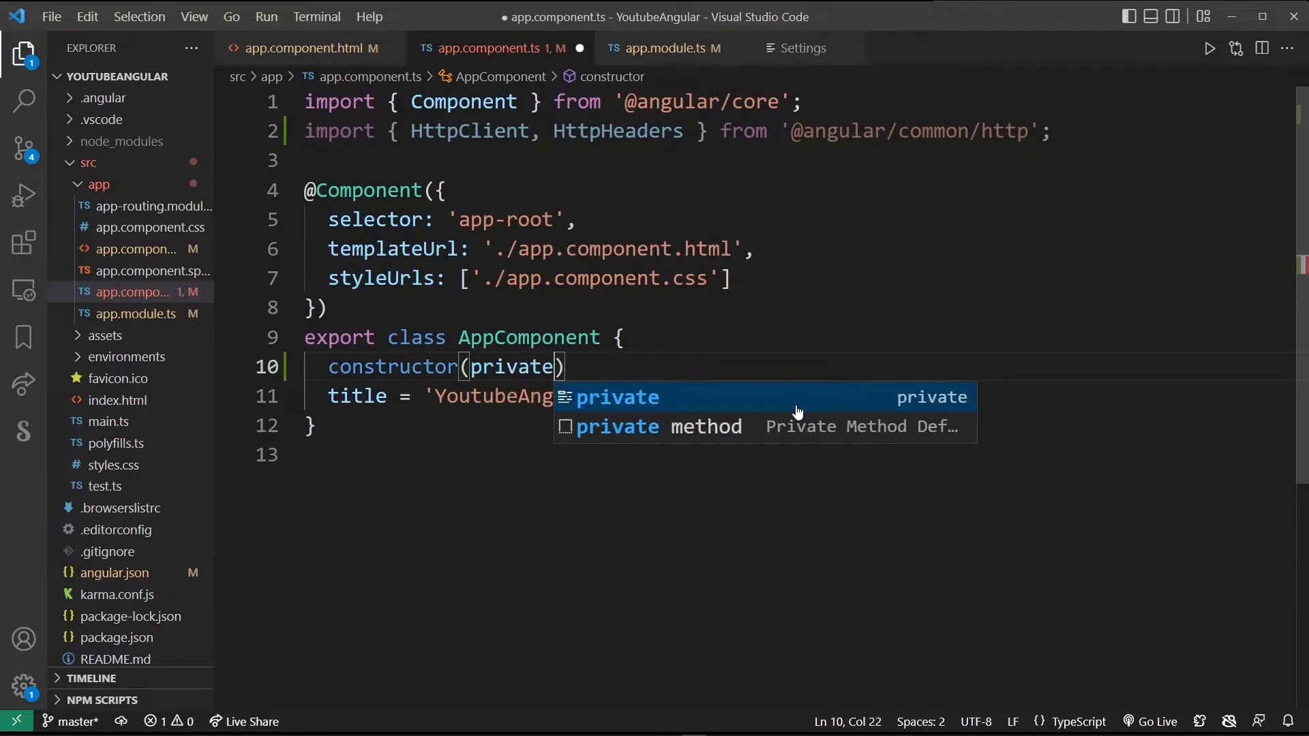
pyautogui.write('http: HttpClient')
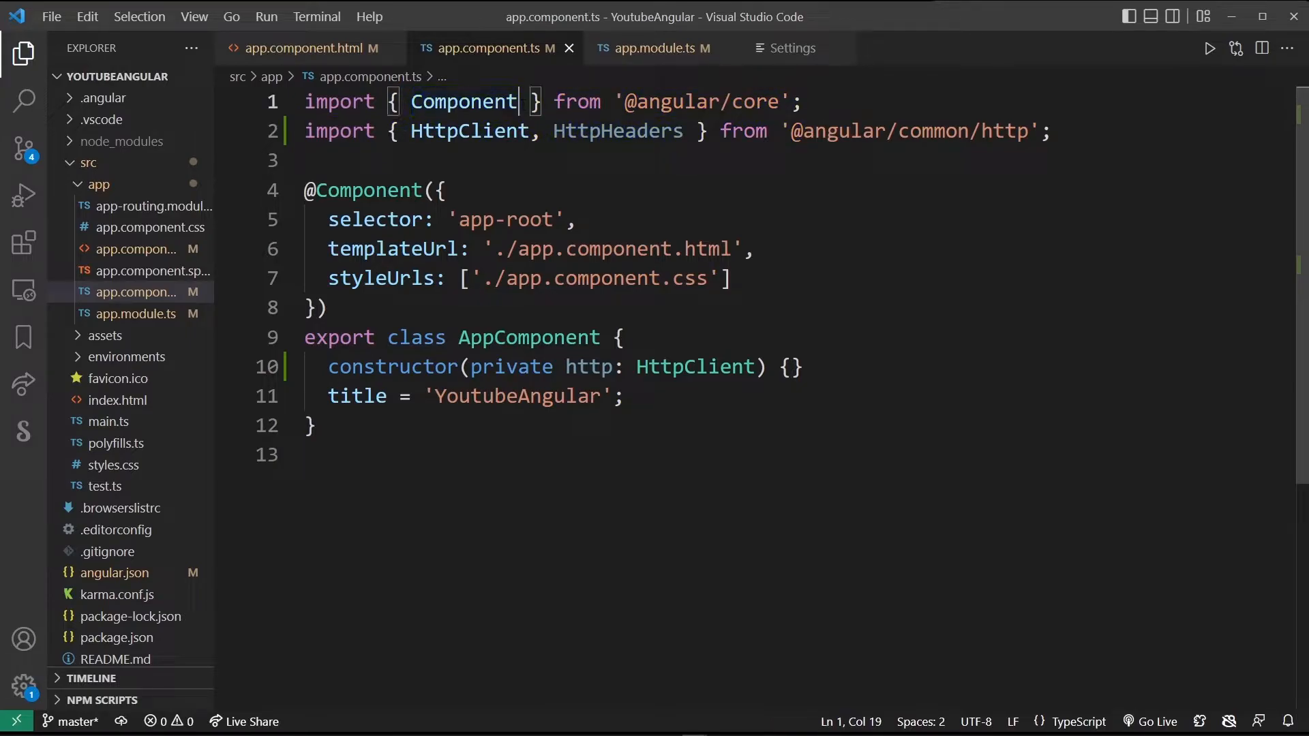
pyautogui.write(', OnIn')
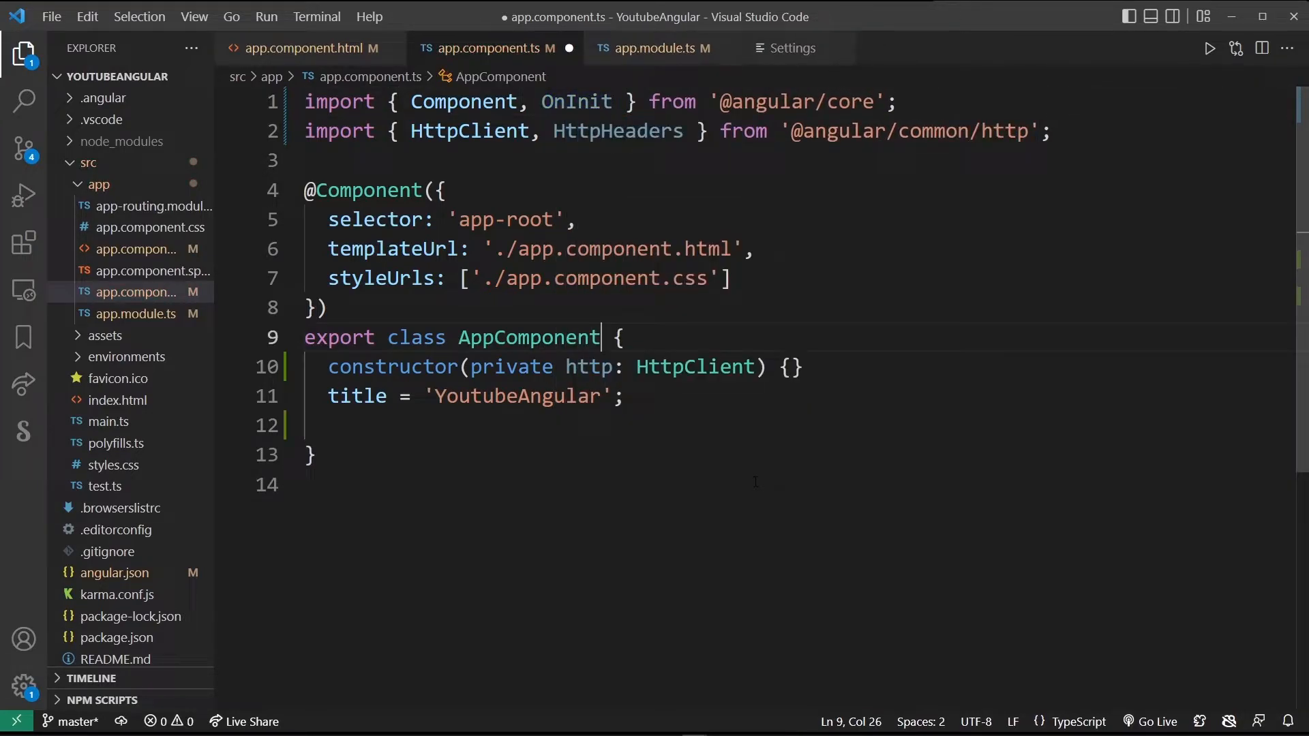
# - Make AppComponent implement OnInit with an ngOnInit creating new HttpHeaders
pyautogui.write('implements OnInit')
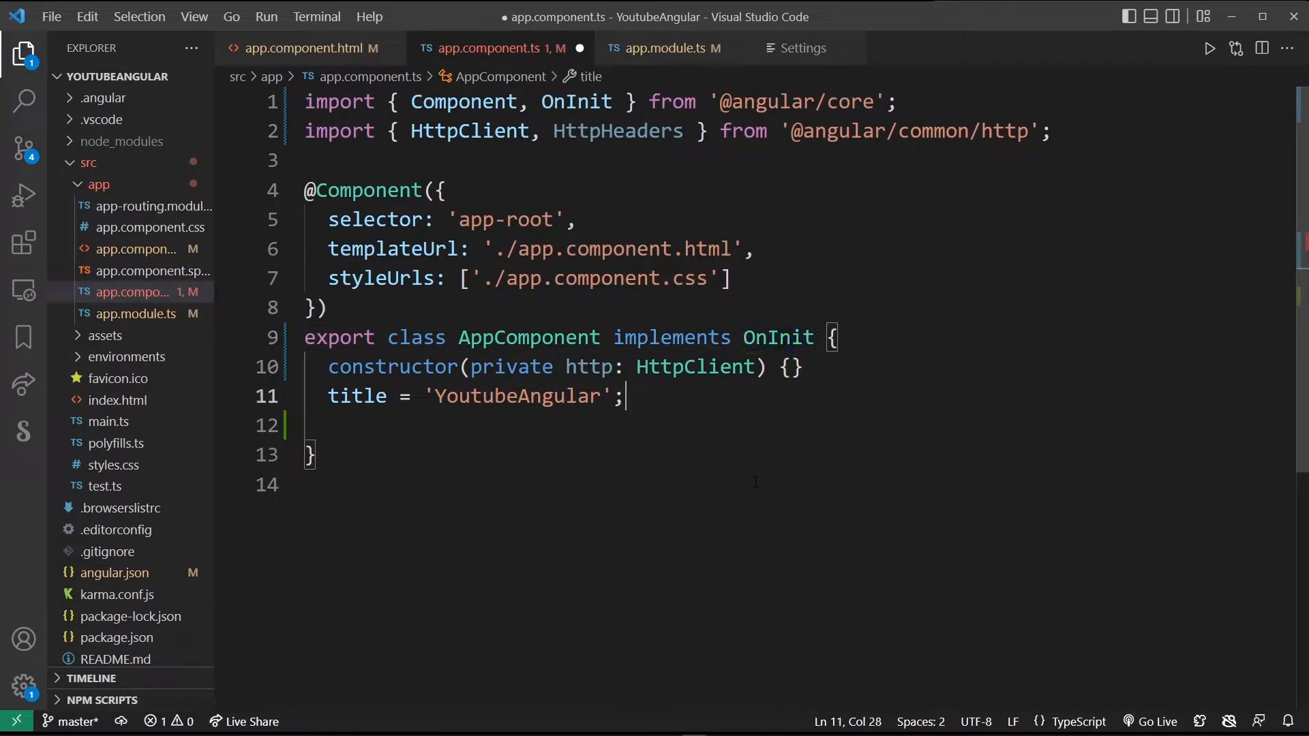
pyautogui.press('Enter')
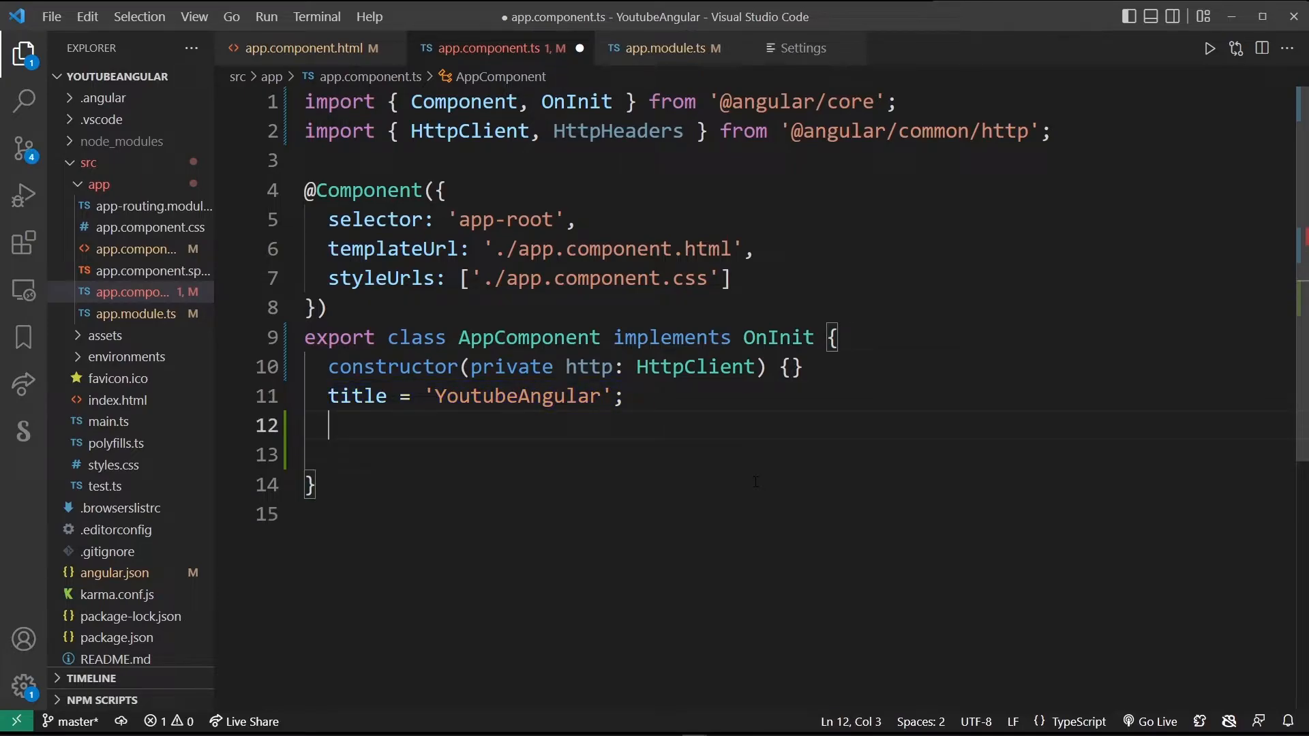
pyautogui.write('ng')
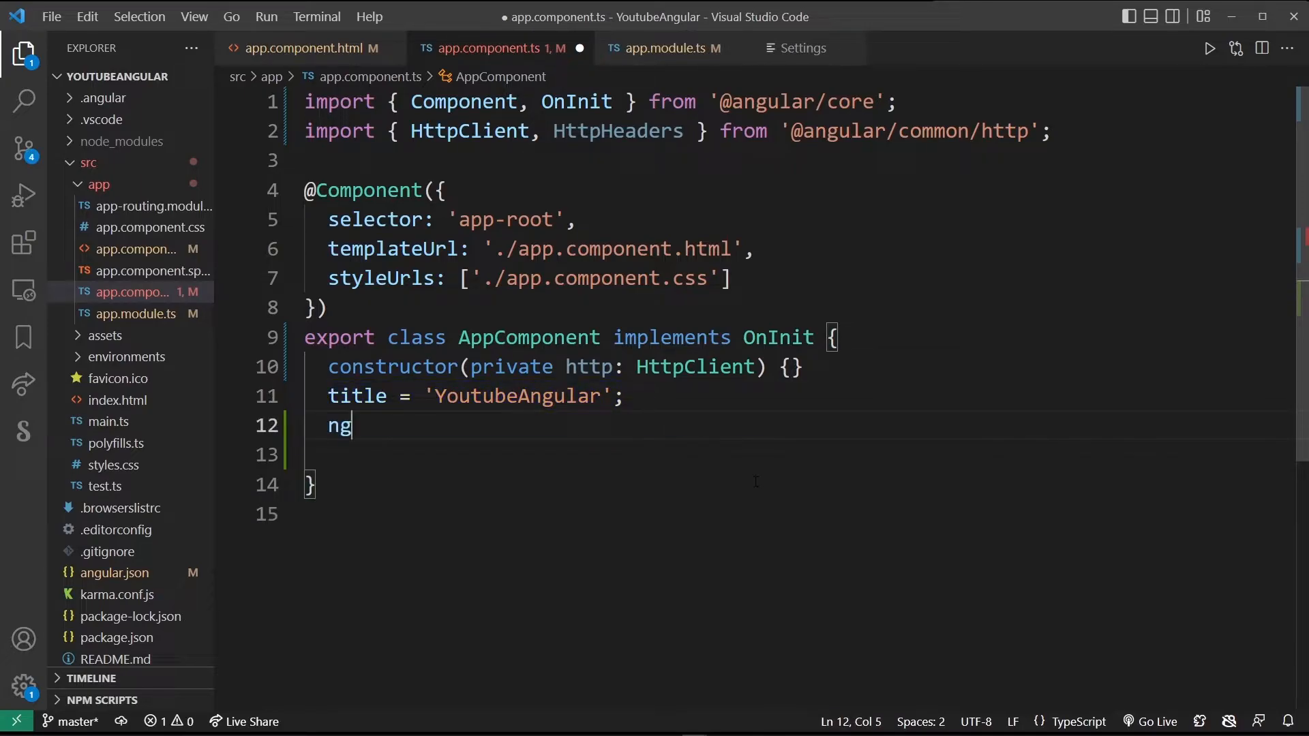
pyautogui.write('OnInit() {')
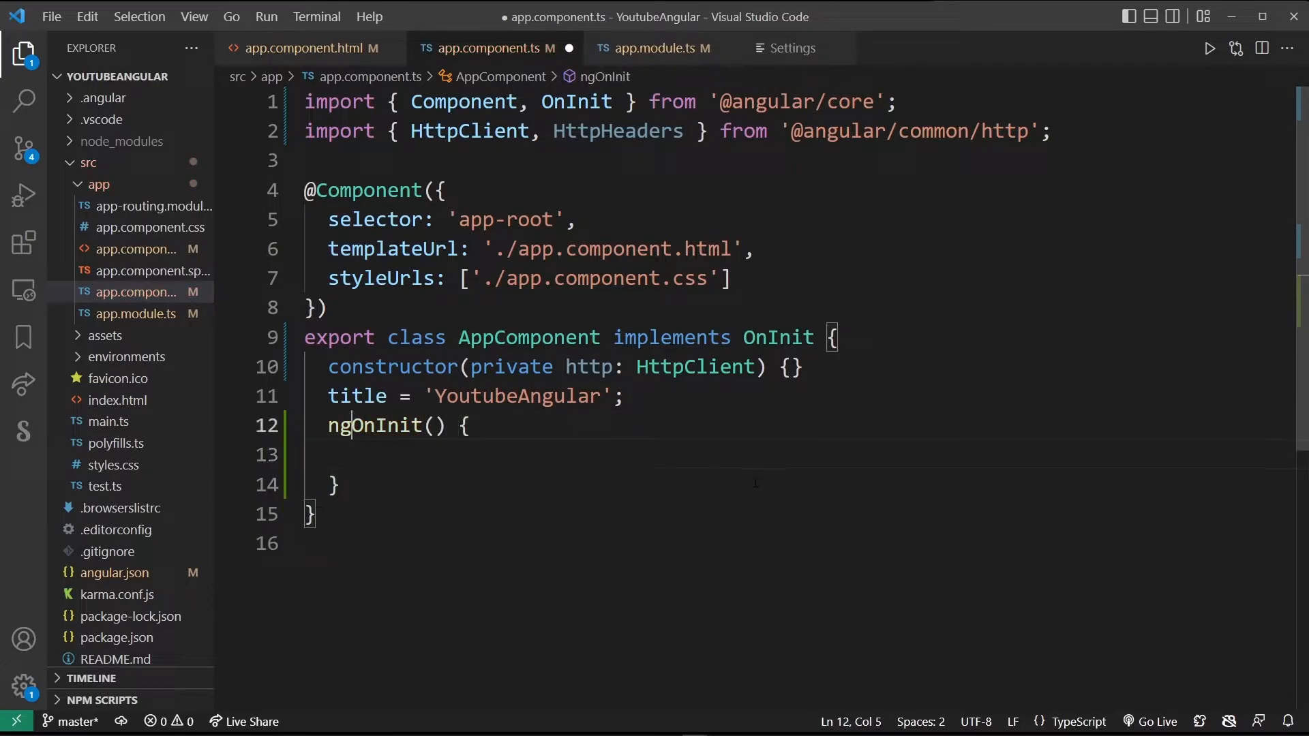
pyautogui.doubleClick(374, 425)
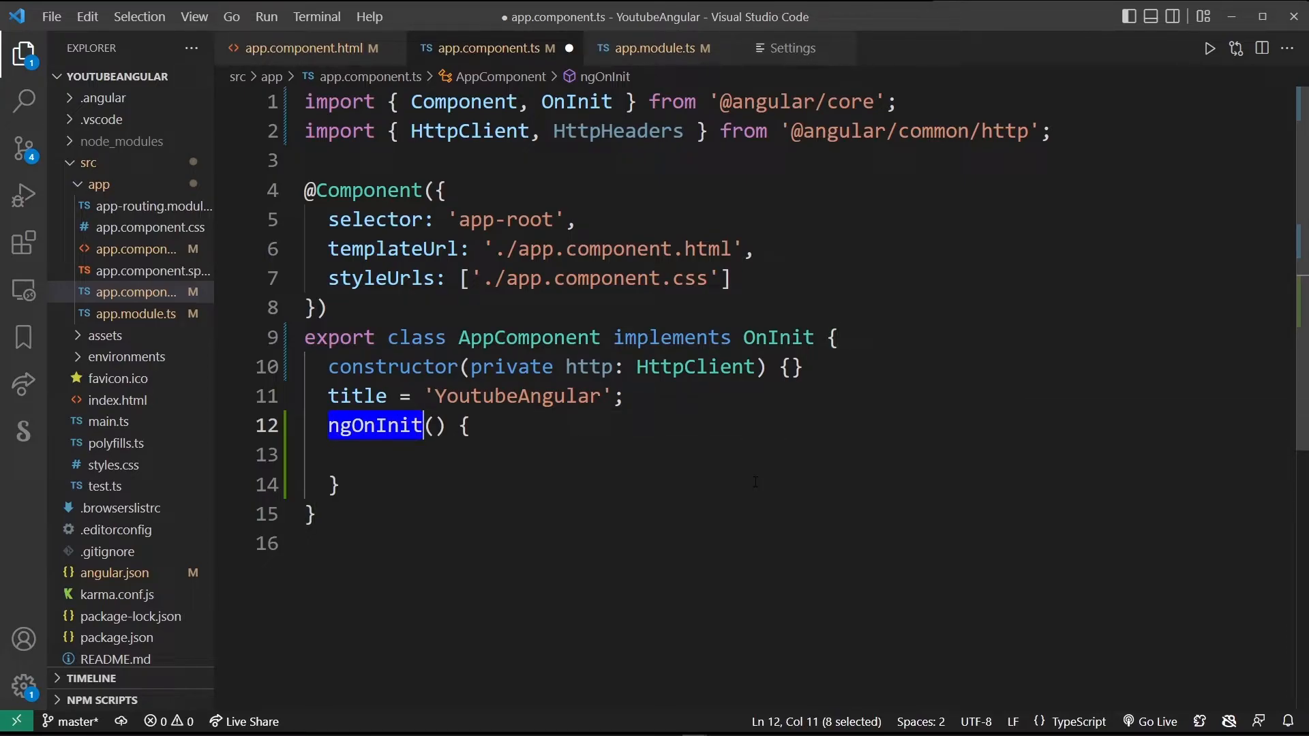
pyautogui.write('let headers = new')
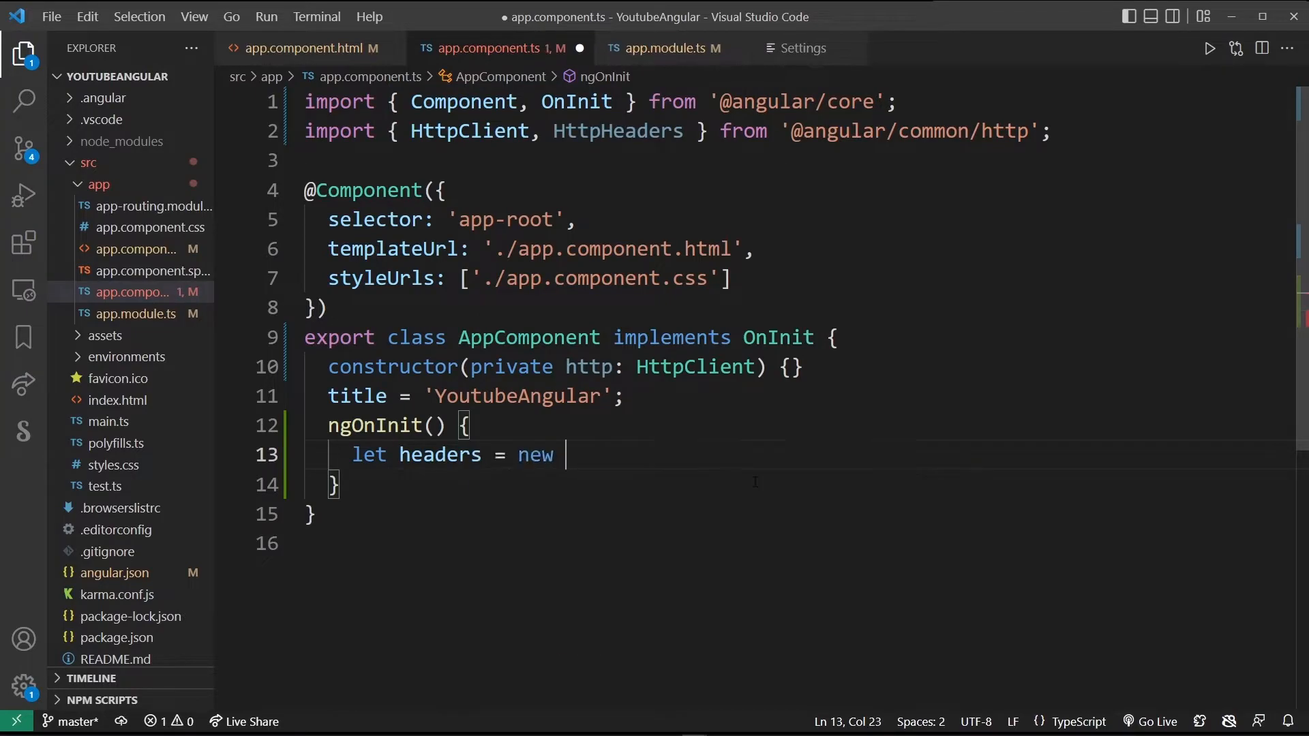
pyautogui.write('HttpHeaders({});')
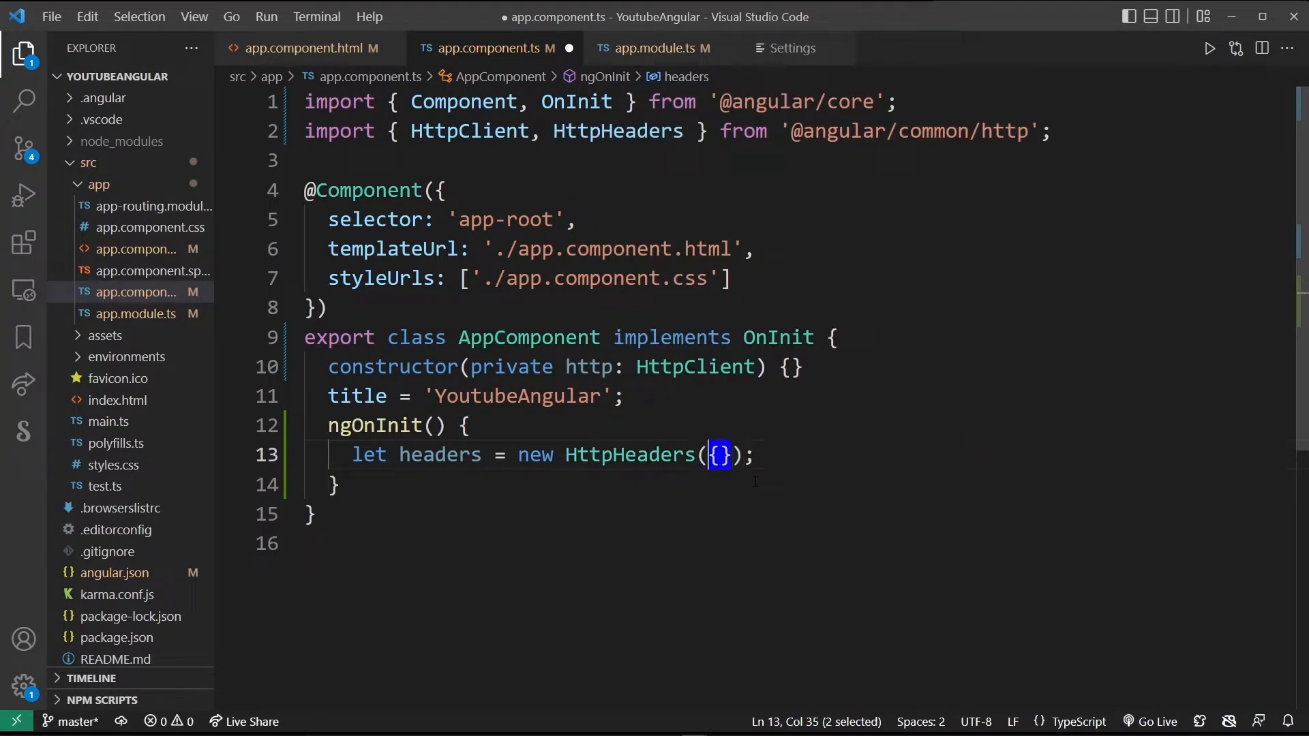
# - Call this.http.get<any> on the weatherapi current.json URL for London with the API key
pyautogui.write('this')
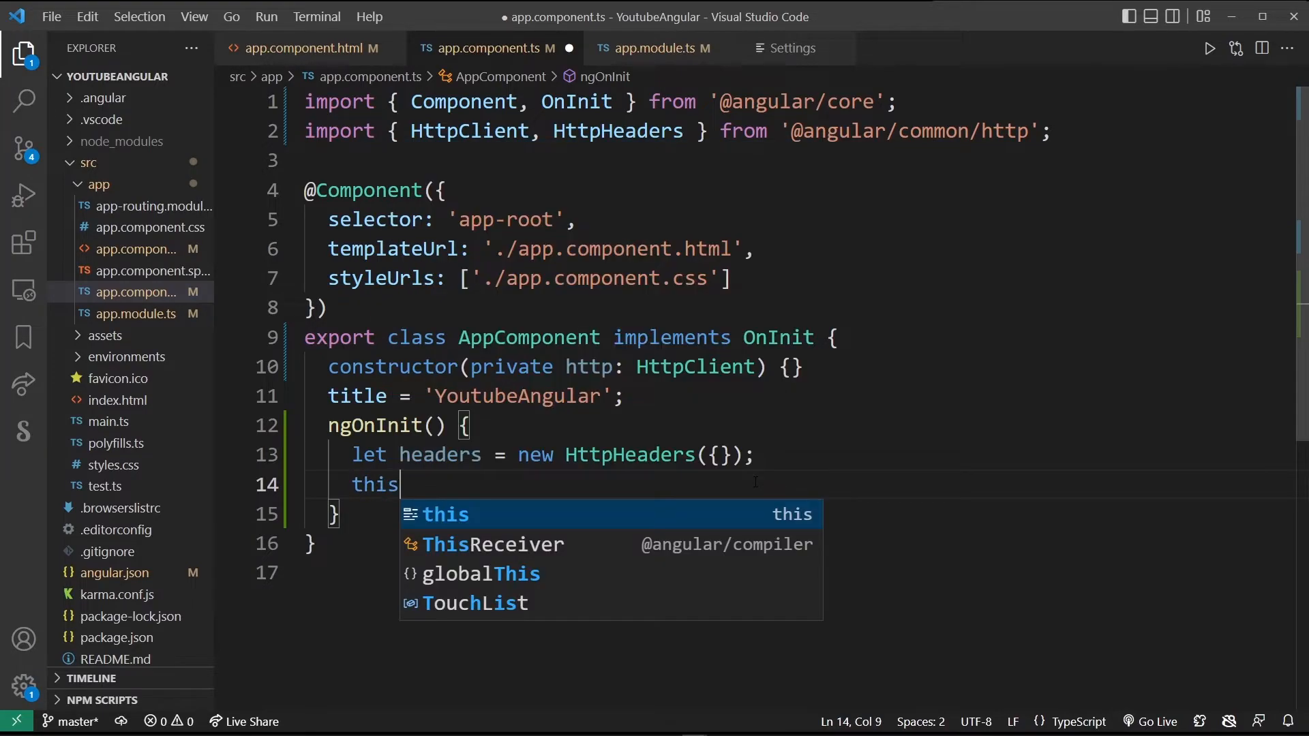
pyautogui.write('.http')
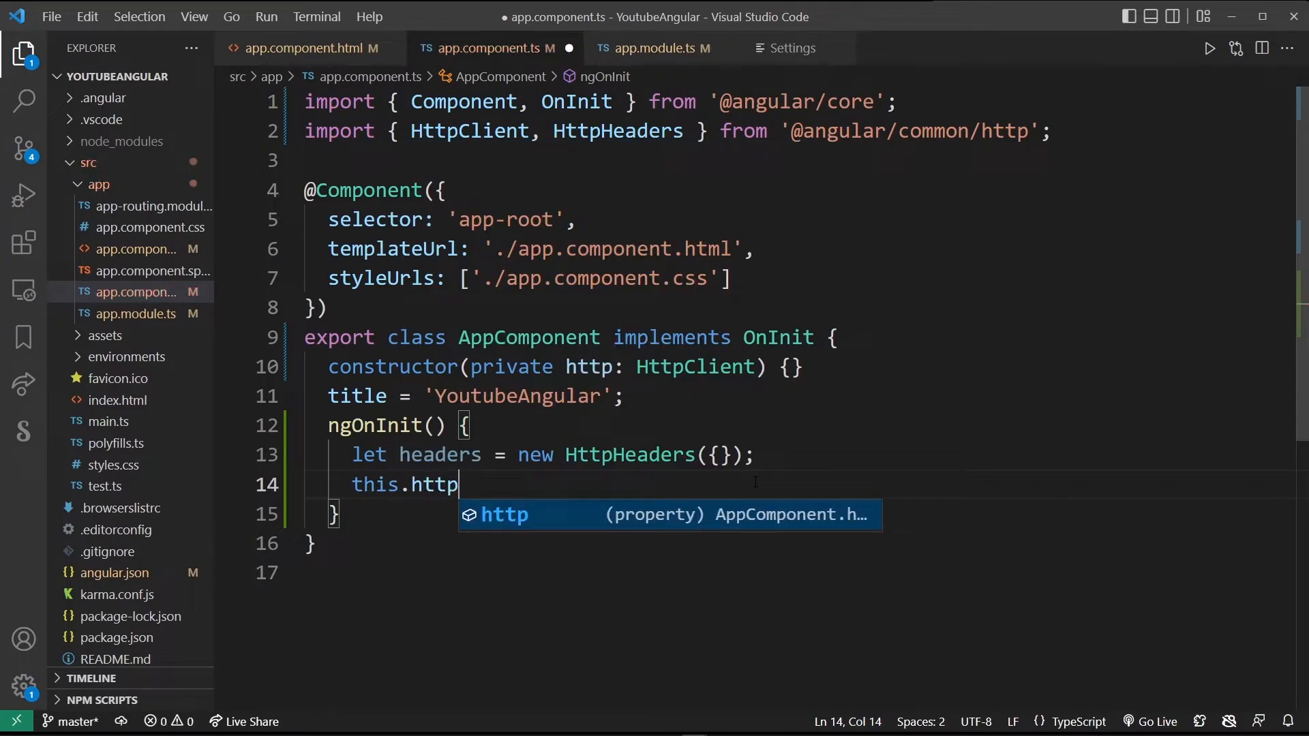
pyautogui.write('.get<any(')
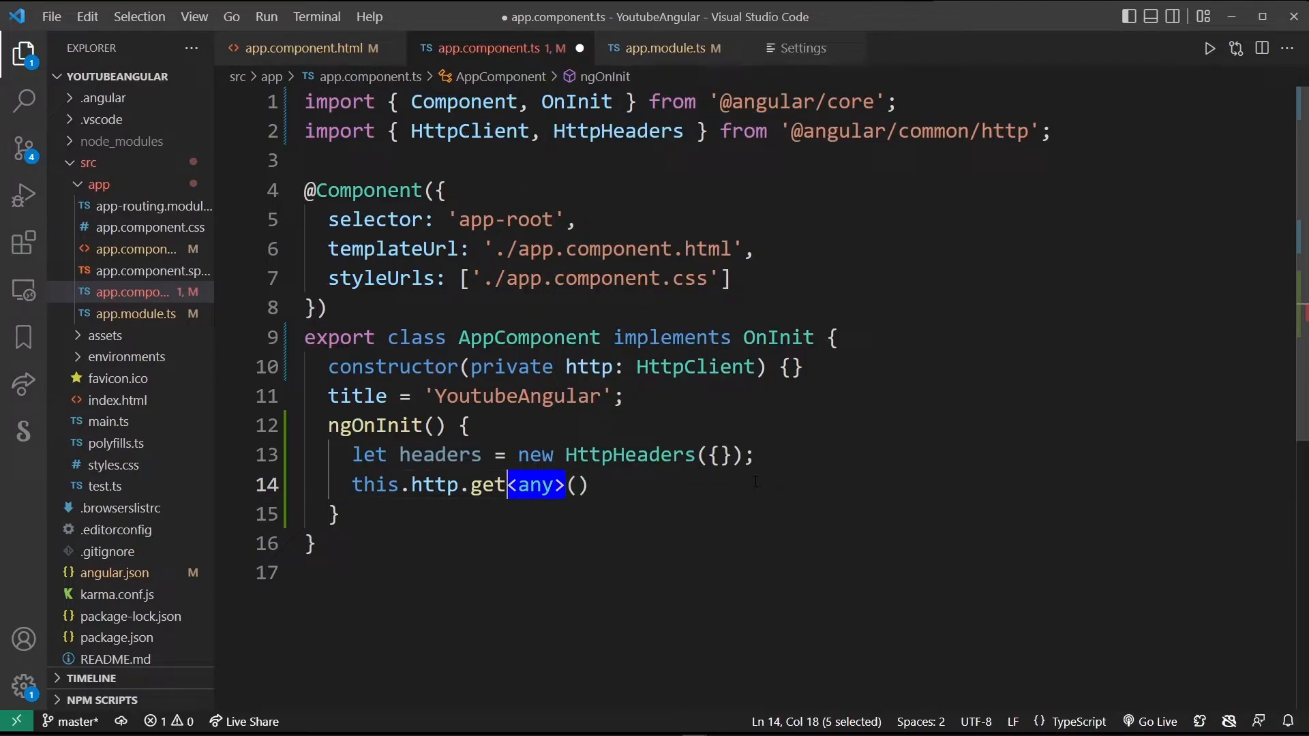
pyautogui.write("''")
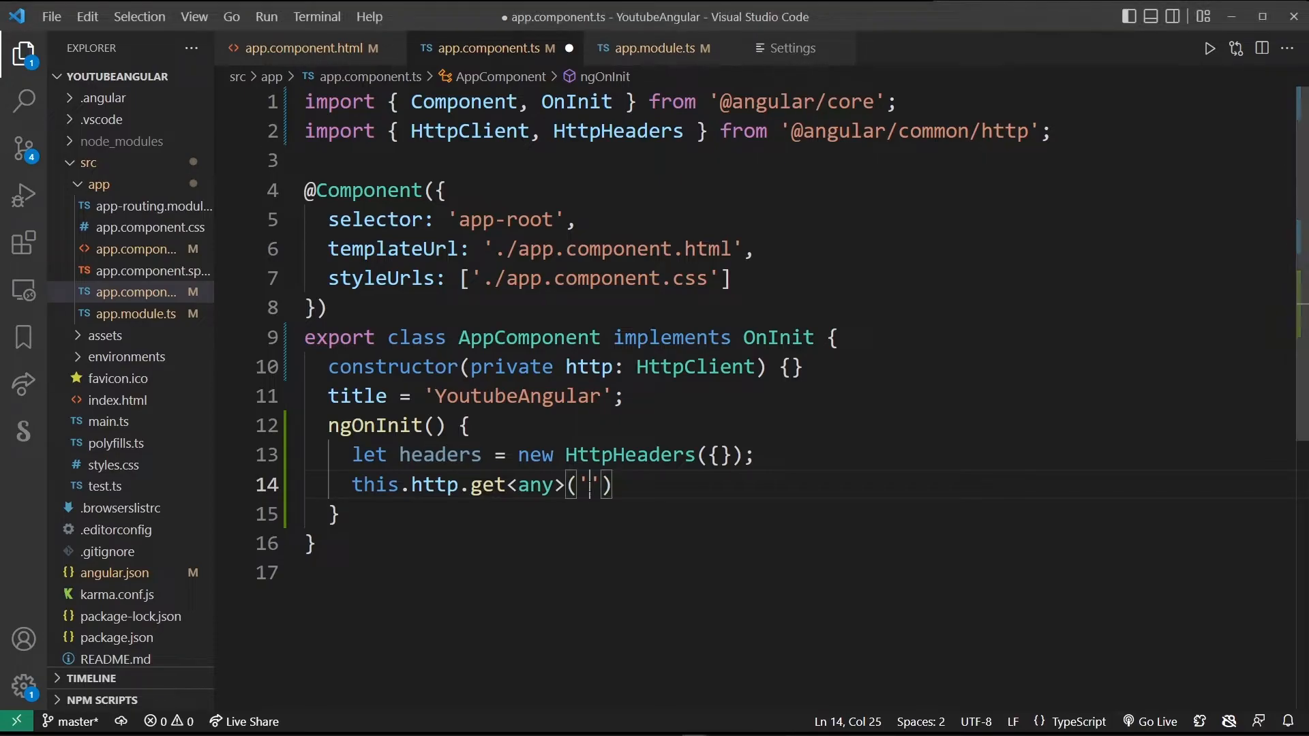
pyautogui.write('http://api.weatherapi.com/v1/current.json?key=47a53ef1aeff4b29')
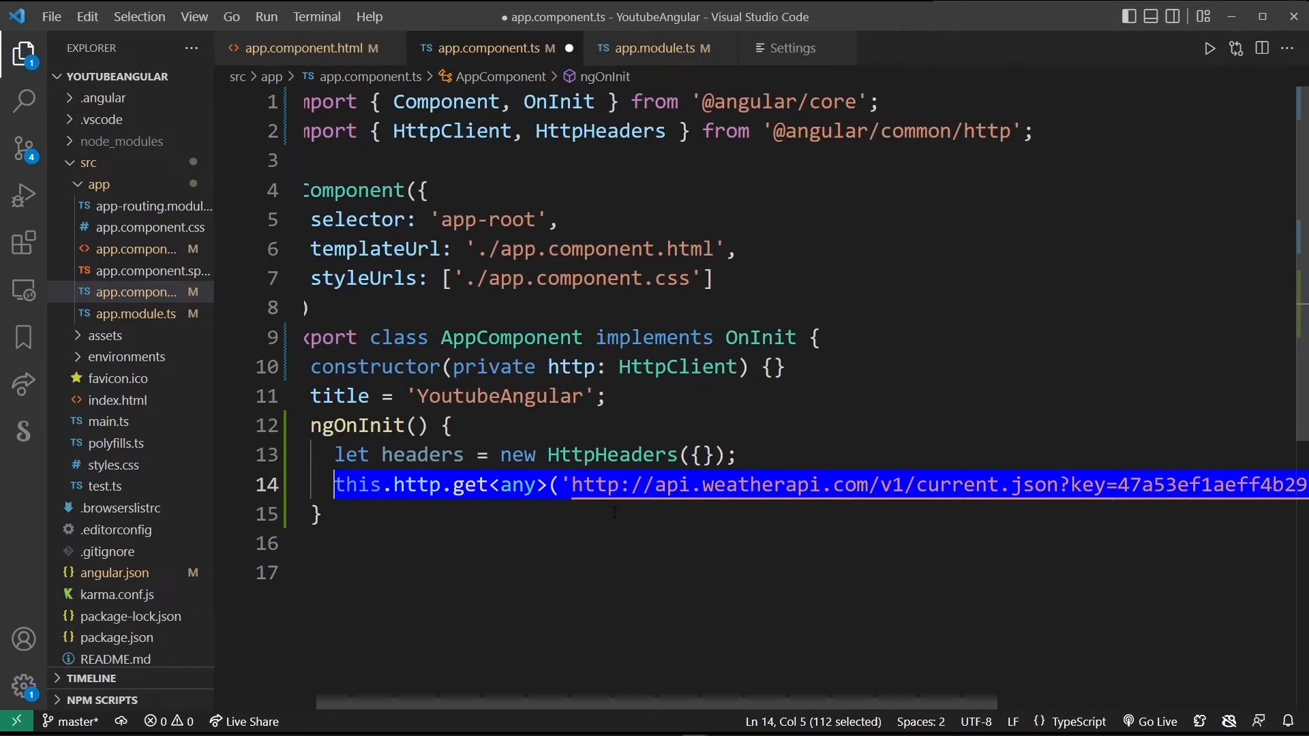
pyautogui.hscroll(-3)
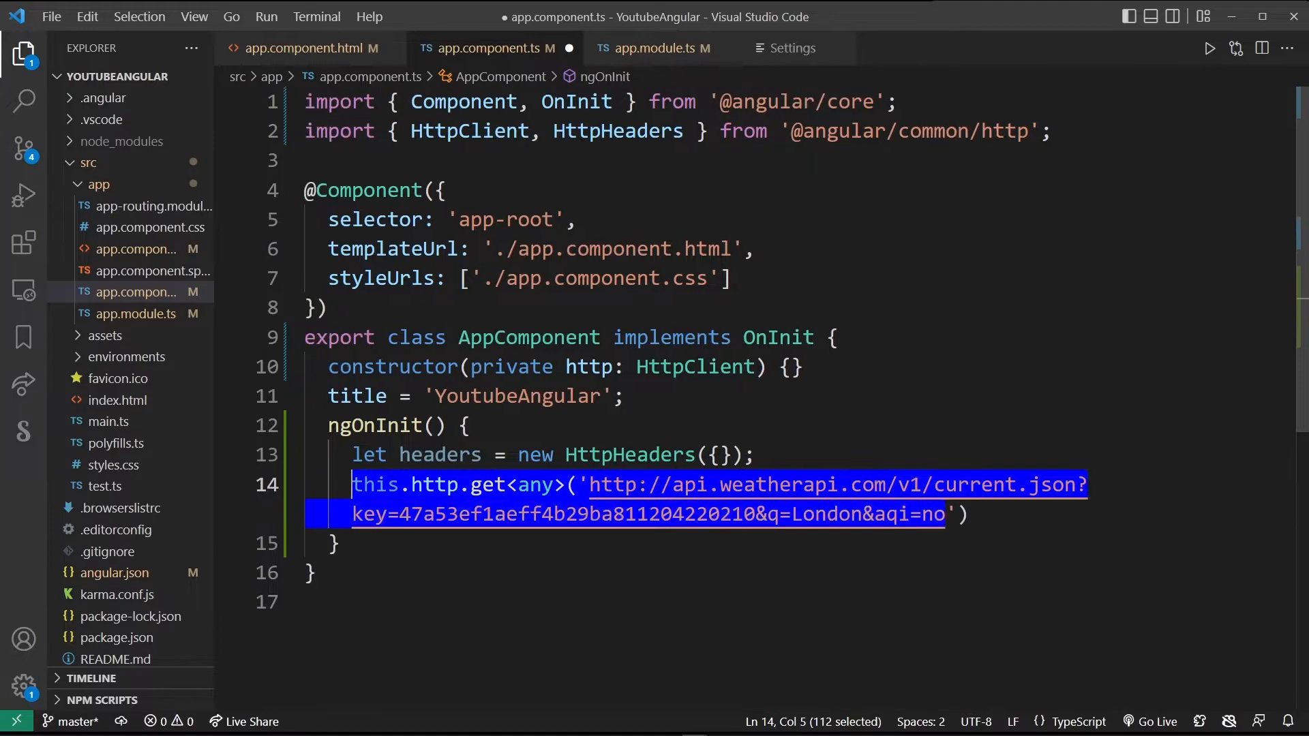
pyautogui.doubleClick(567, 514)
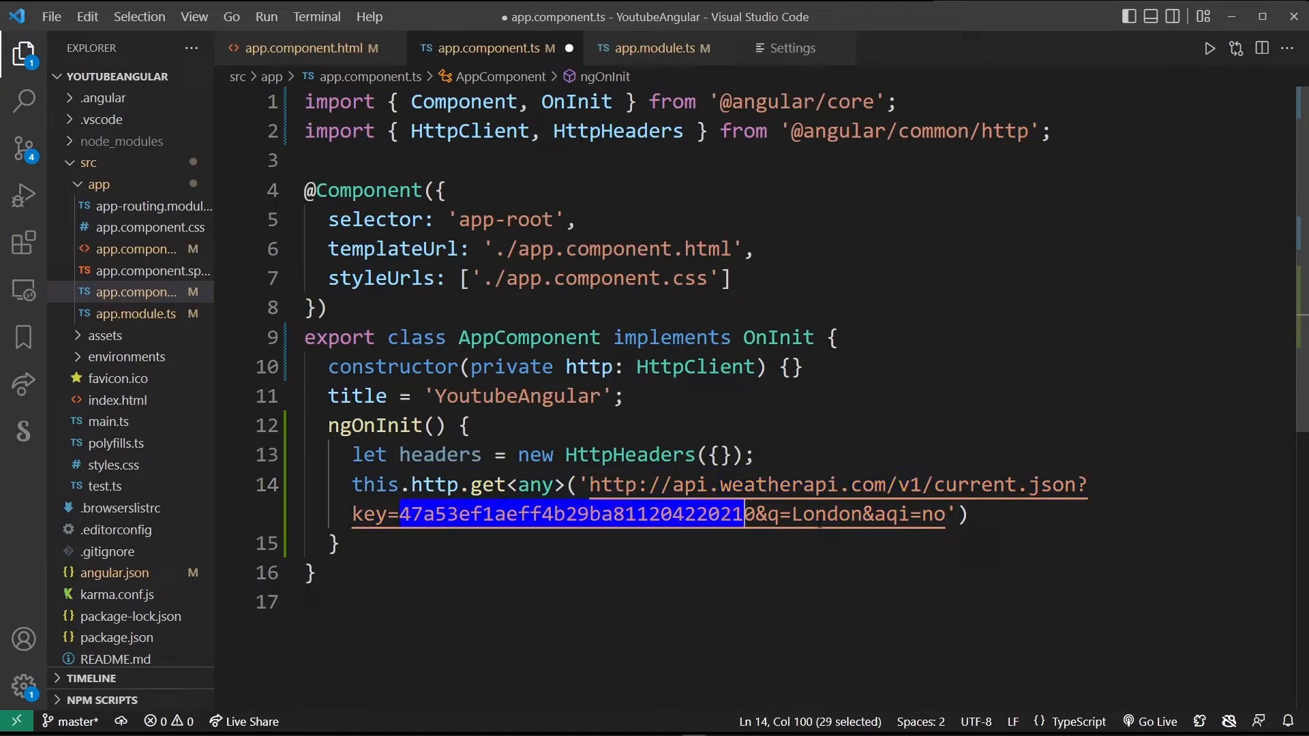
pyautogui.write(';')
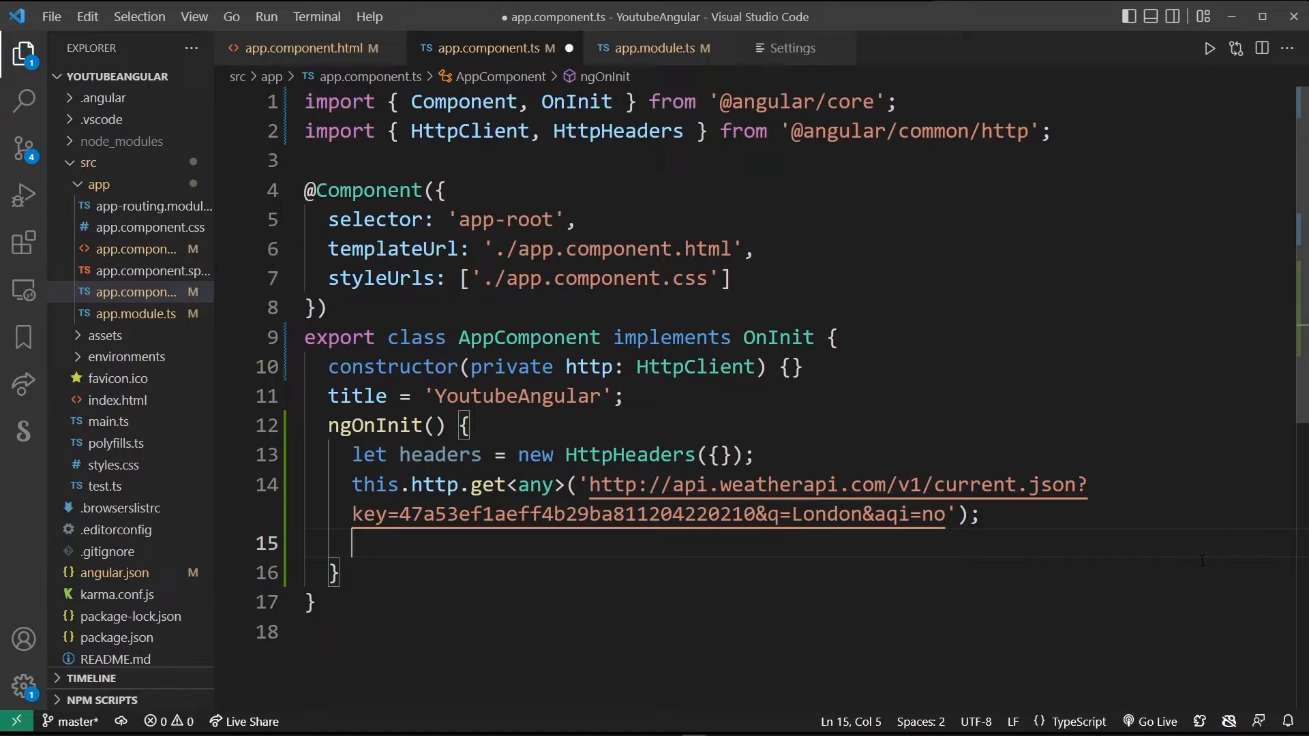
# - Pass { headers: headers } to the get call and subscribe with console.log(data)
pyautogui.write(', {')
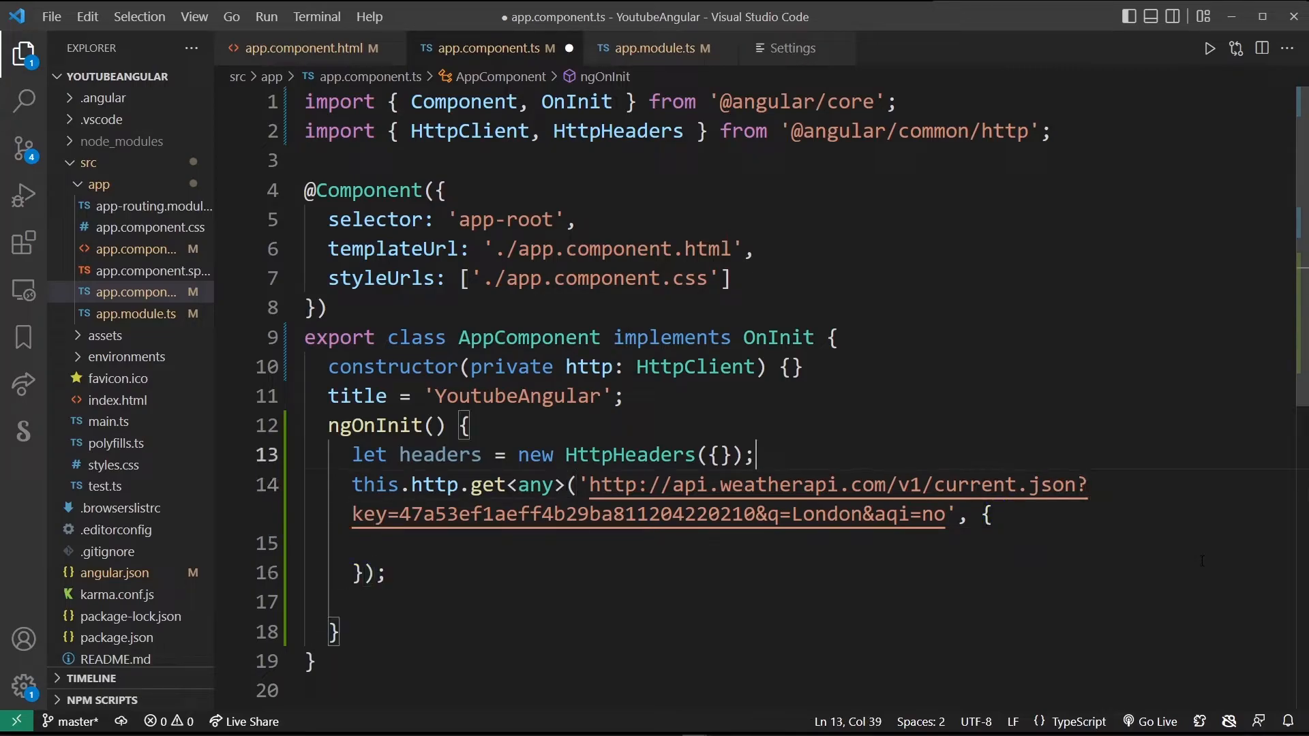
pyautogui.write('headers:')
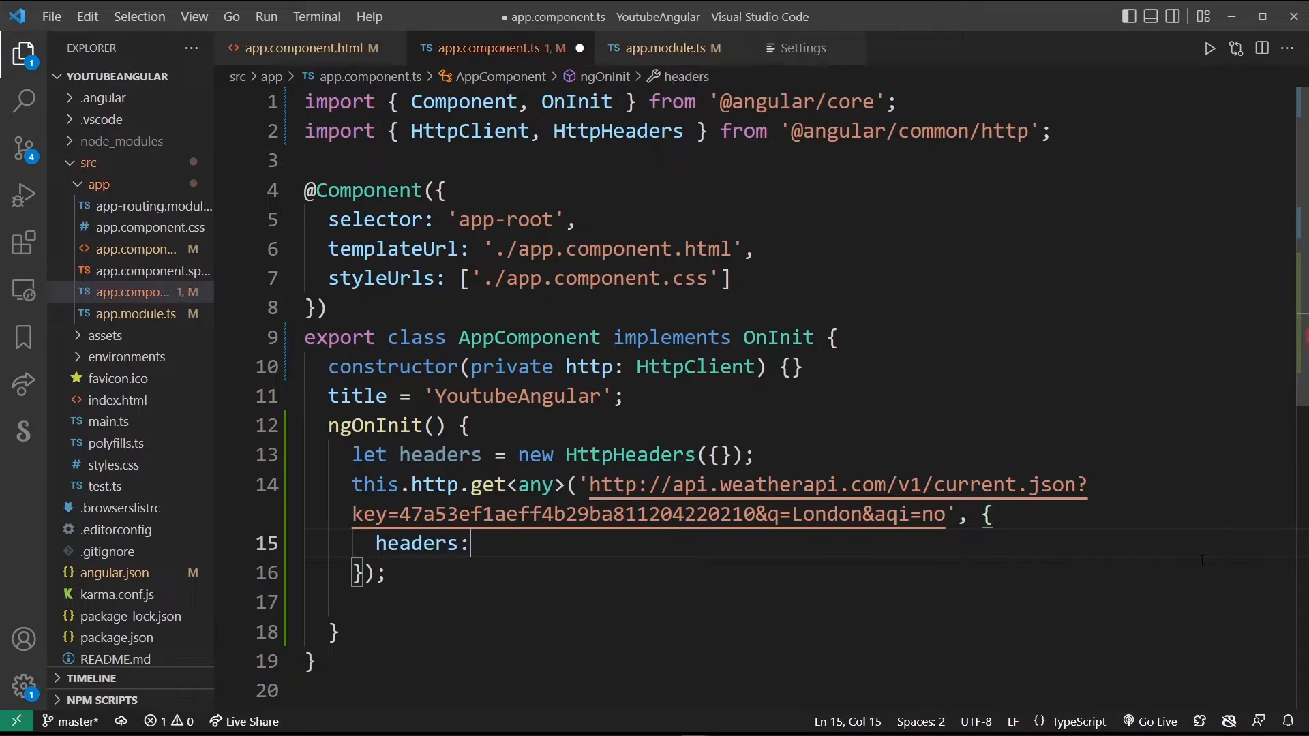
pyautogui.write('headers')
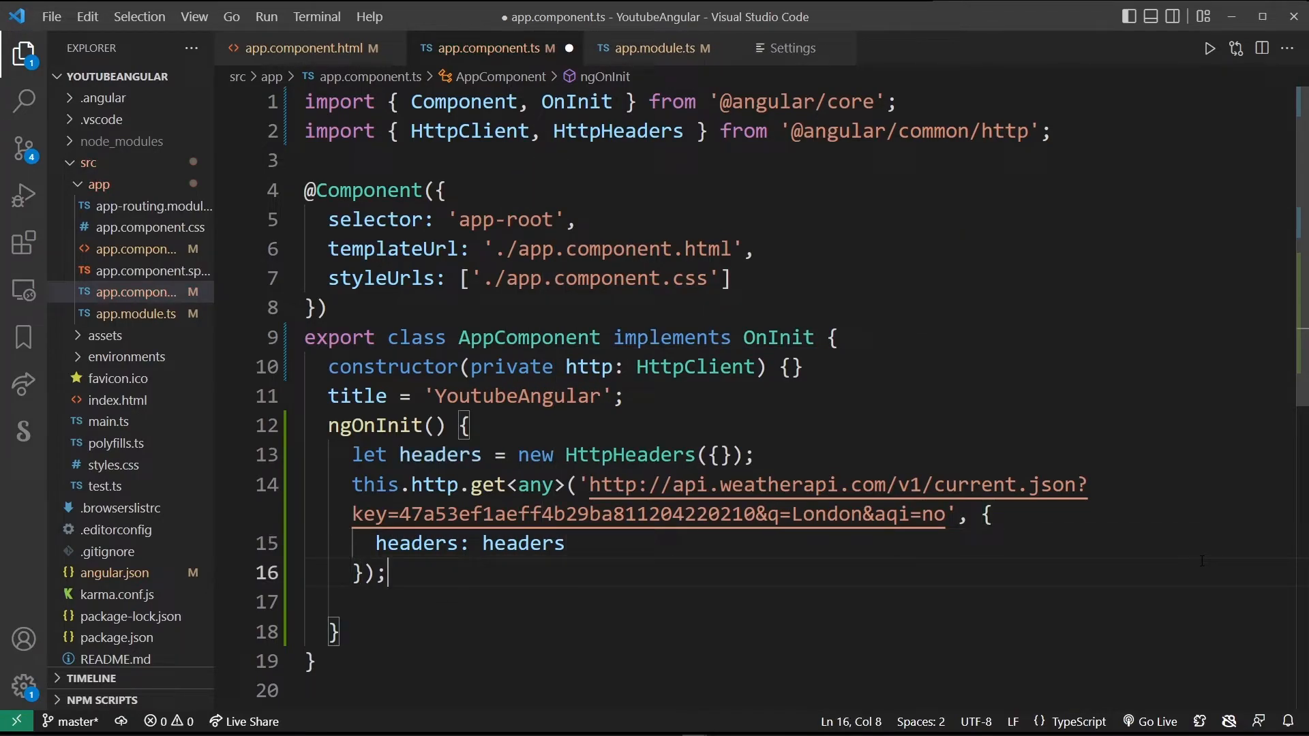
pyautogui.write('.subscribe(data =>')
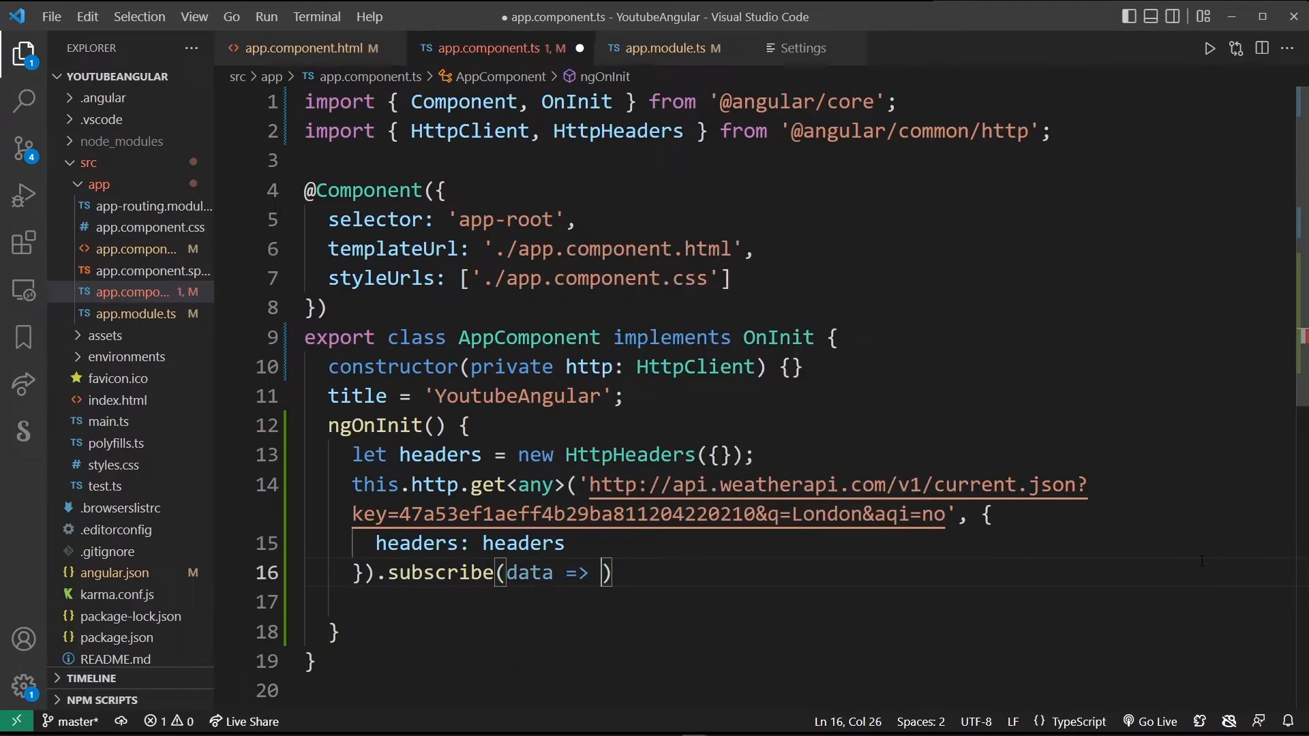
pyautogui.write('{')
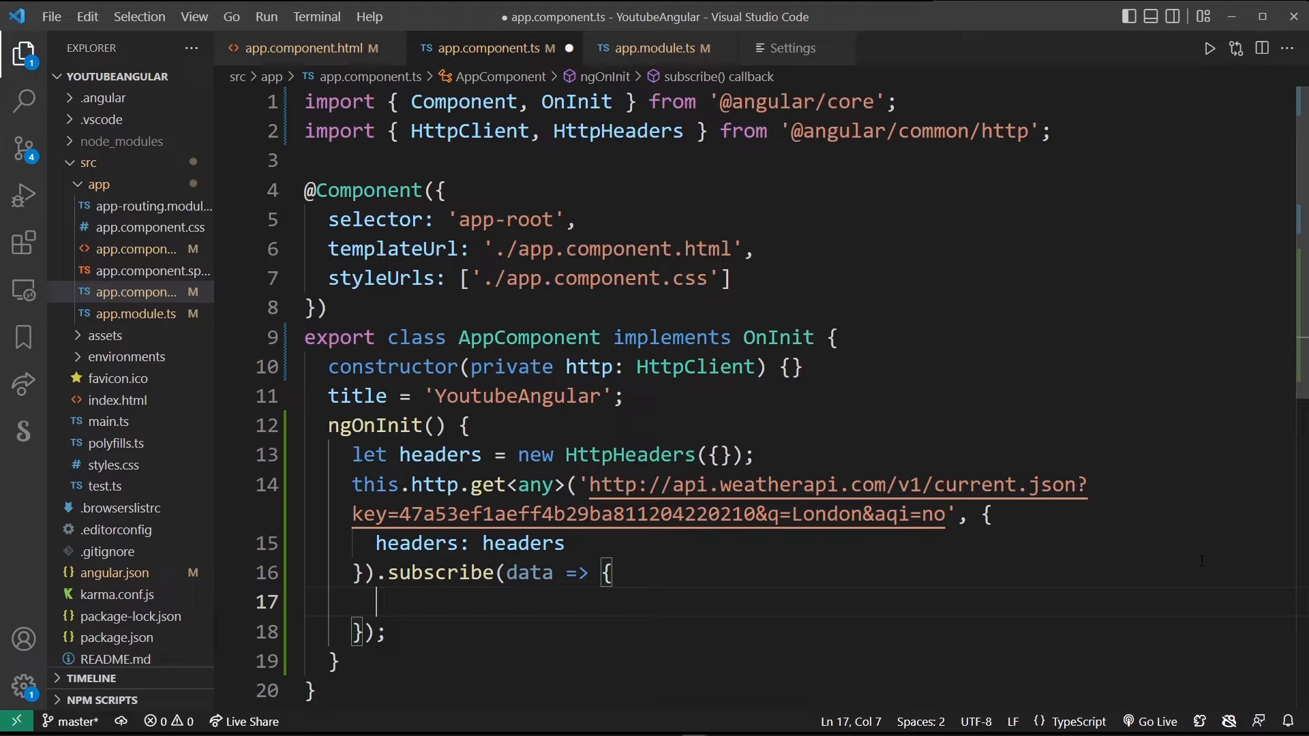
pyautogui.doubleClick(529, 573)
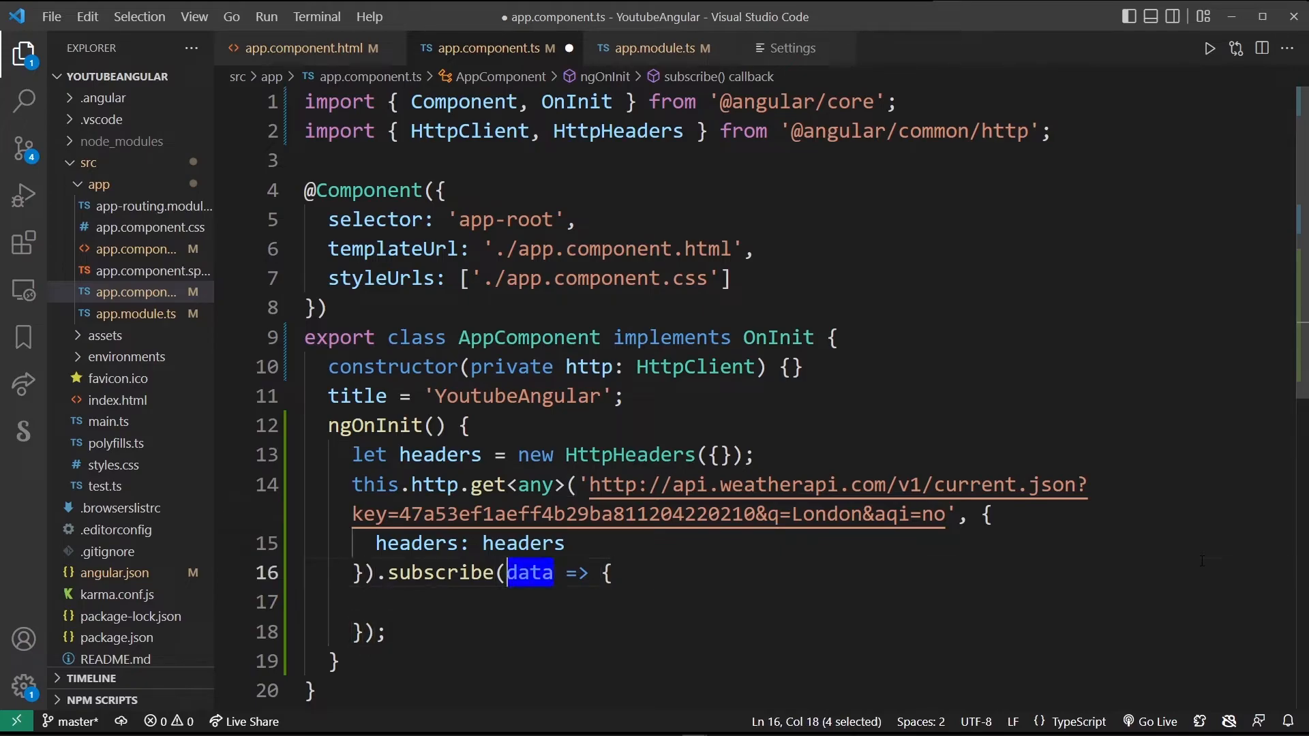
pyautogui.write('console.log(data);')
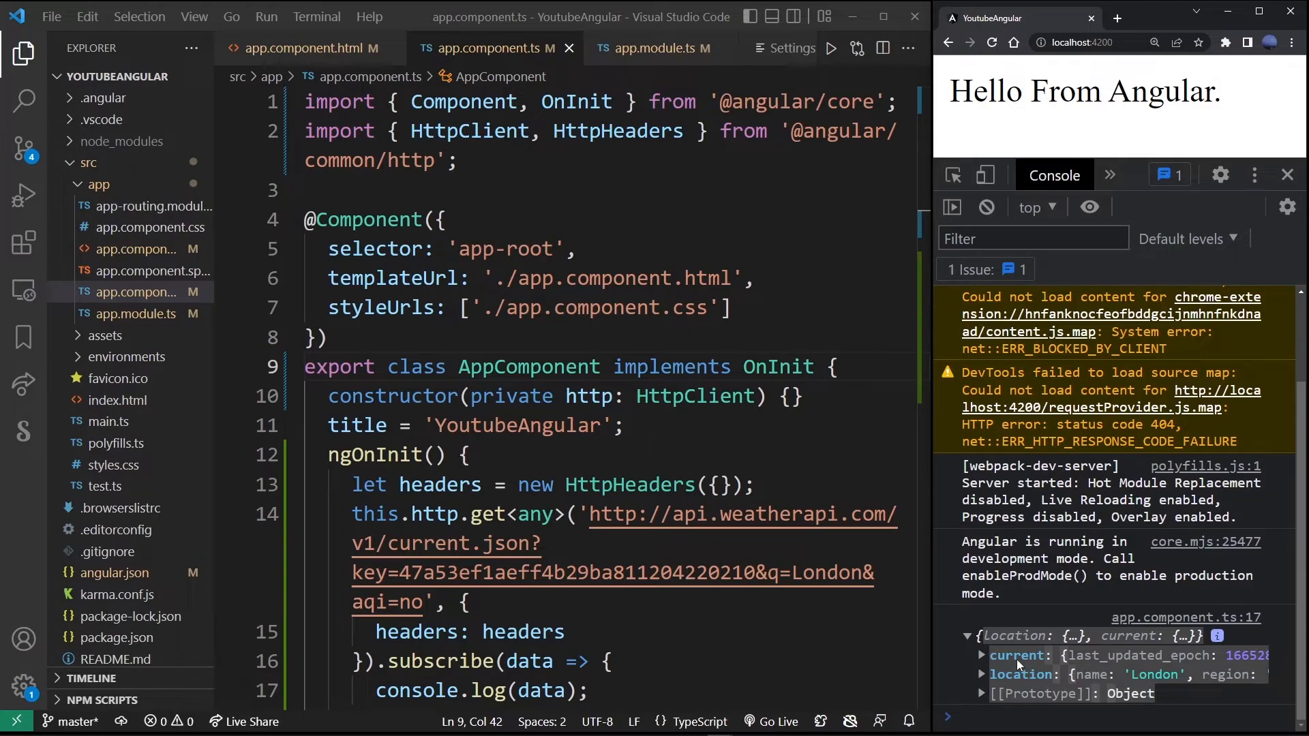
# - Expand the logged object's 'current' node in Chrome's console and scroll to temp_f
pyautogui.scroll(-3)
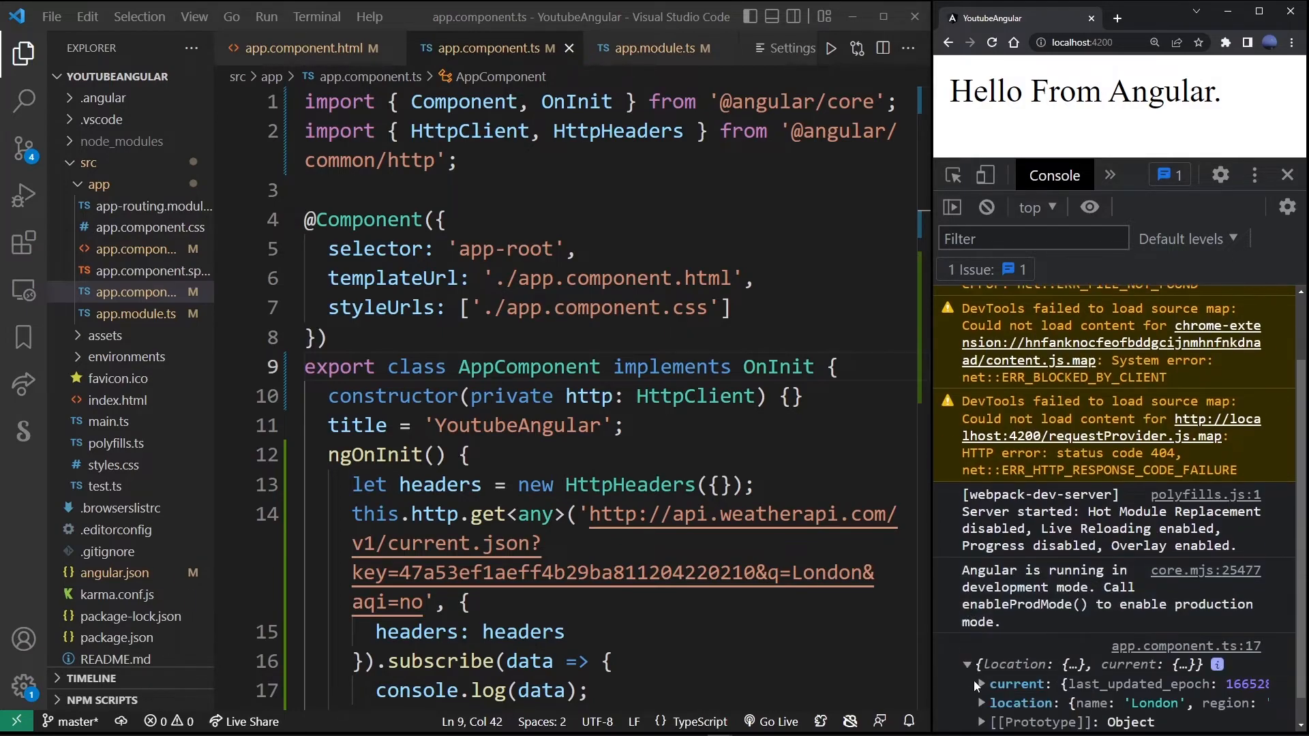
pyautogui.click(980, 683)
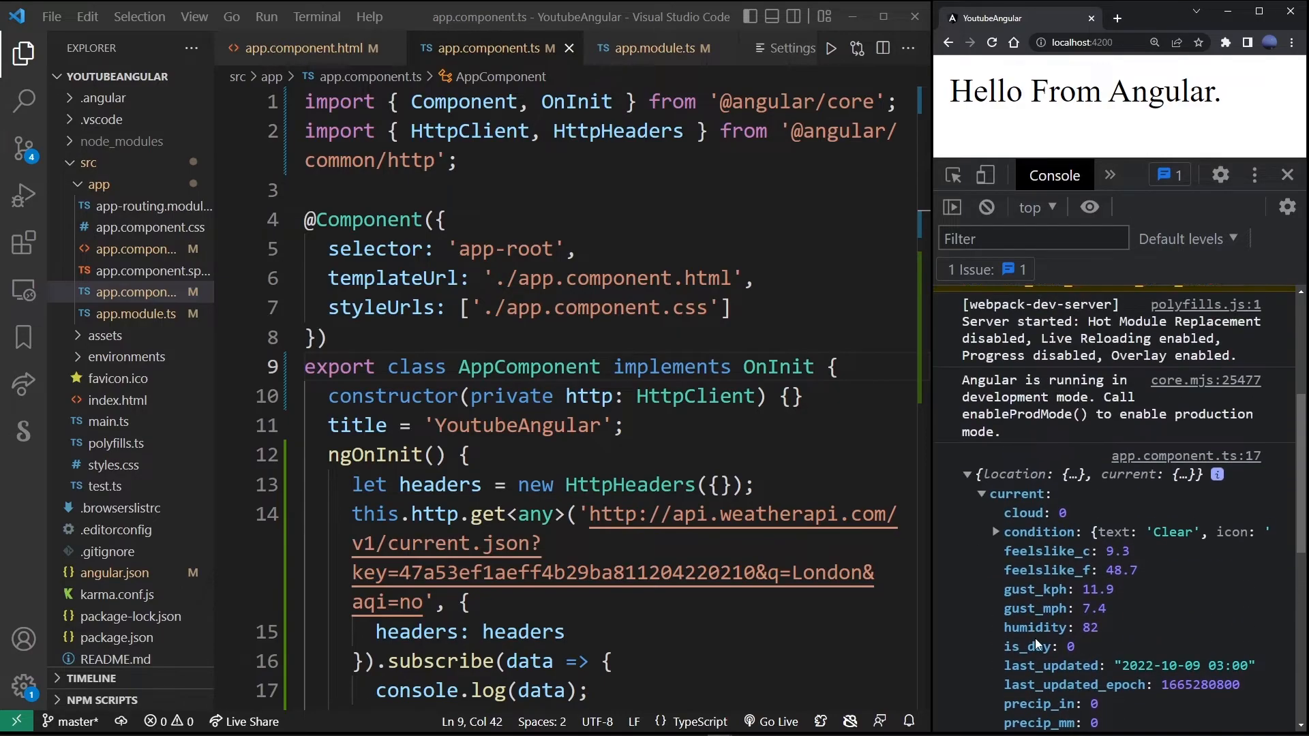
pyautogui.scroll(-3)
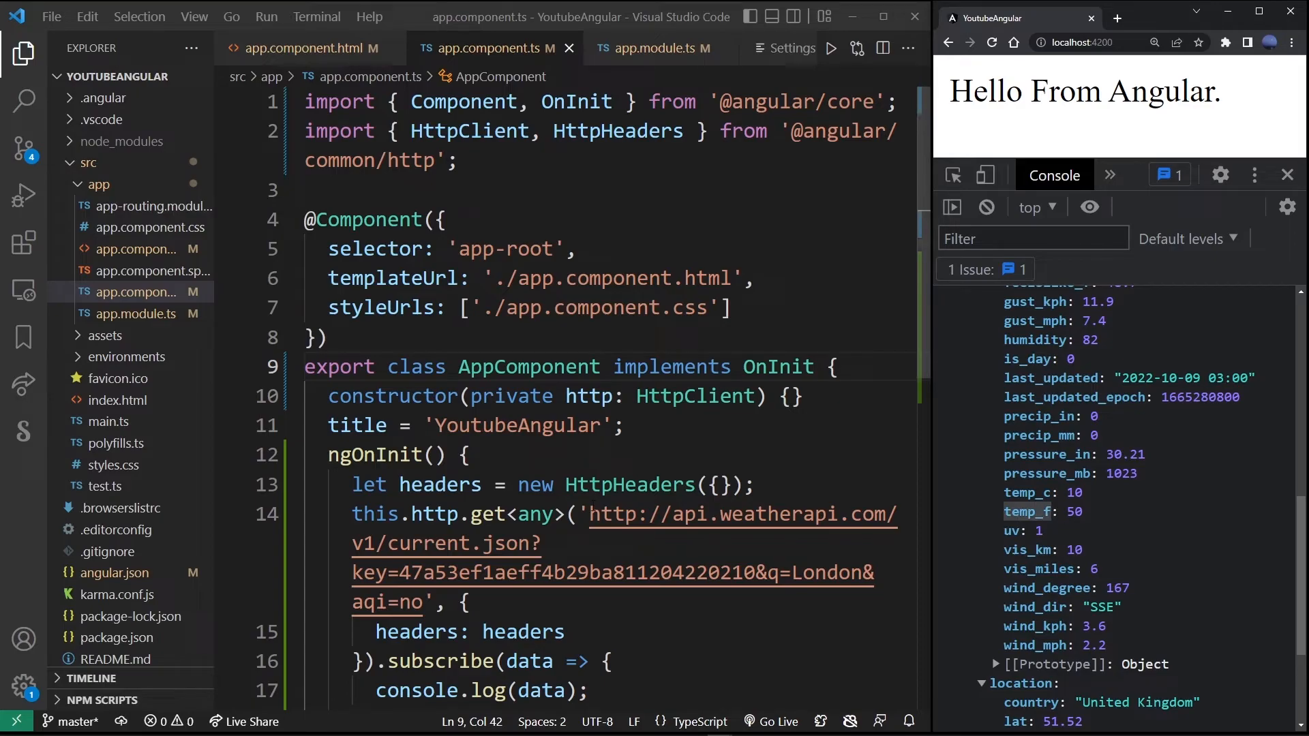
# - Log the template string `It's ${data.current.temp_f}F in London right now.` instead of data
pyautogui.doubleClick(544, 494)
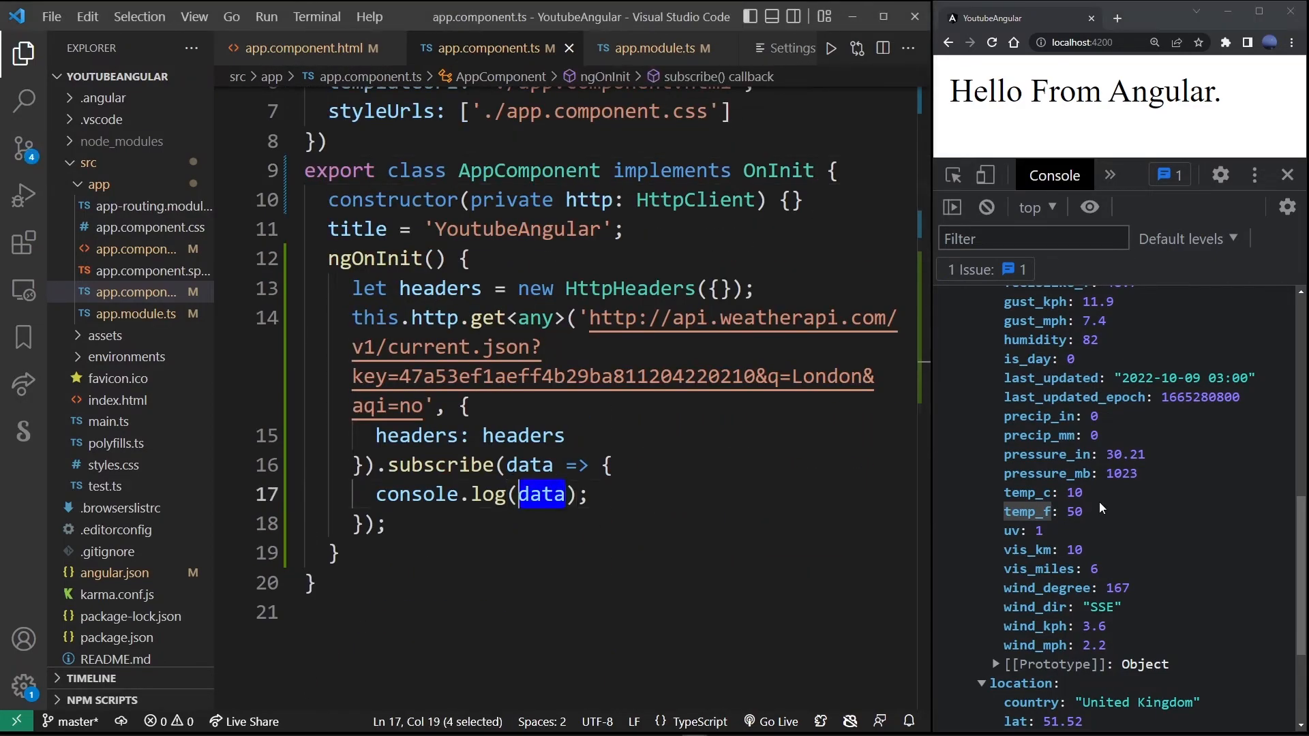
pyautogui.write("`It's ${}`")
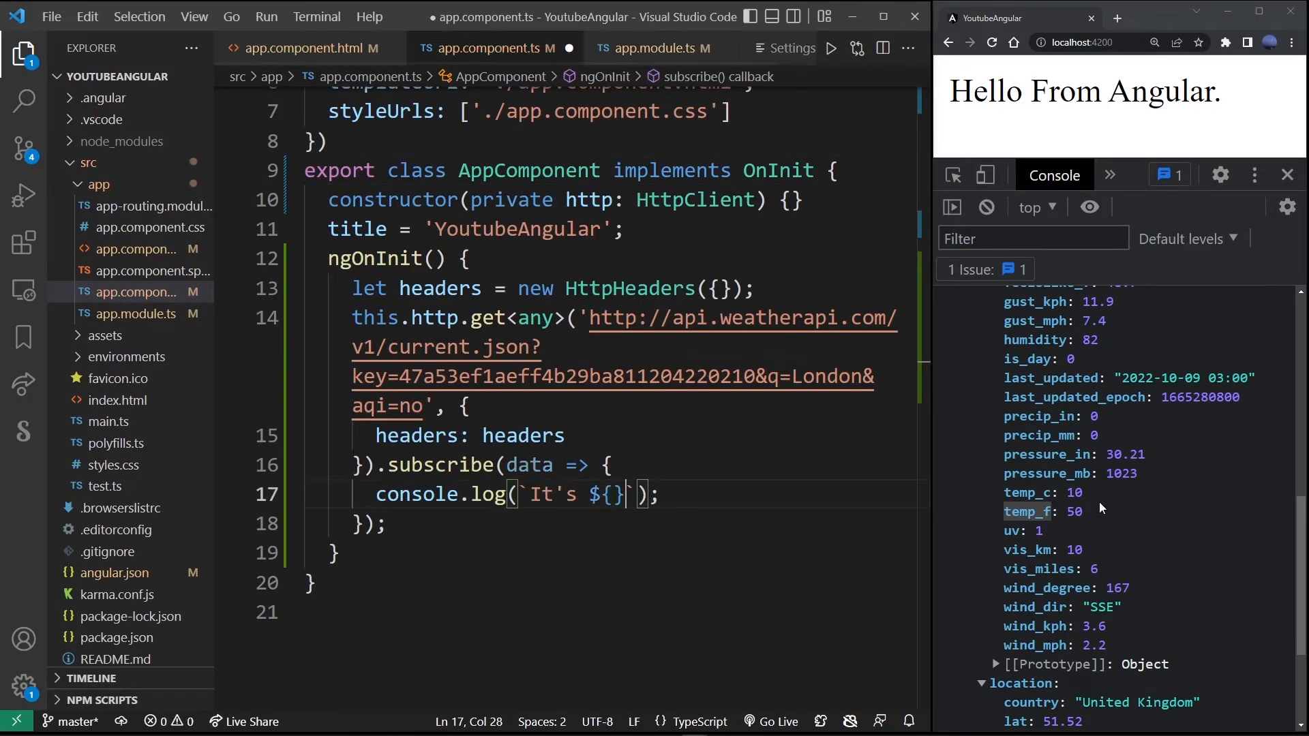
pyautogui.write('data.current.temp_f')
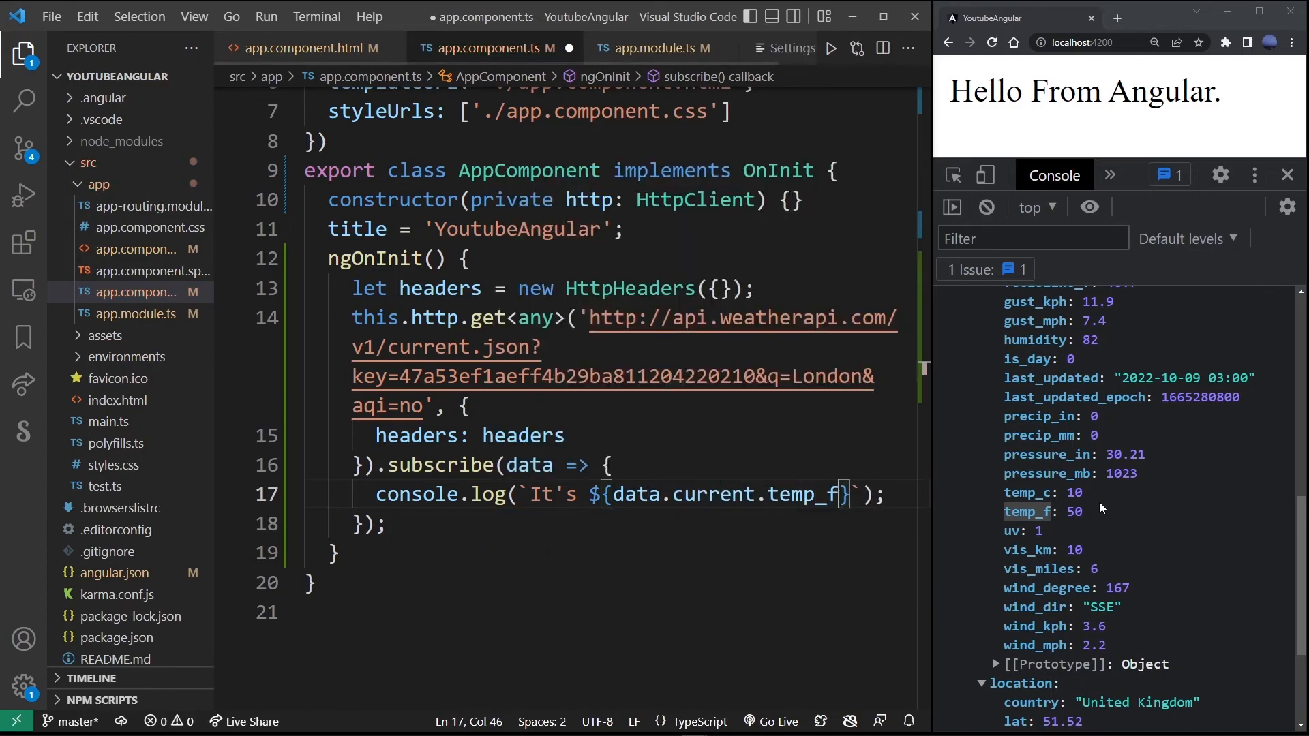
pyautogui.write('F in London righ')
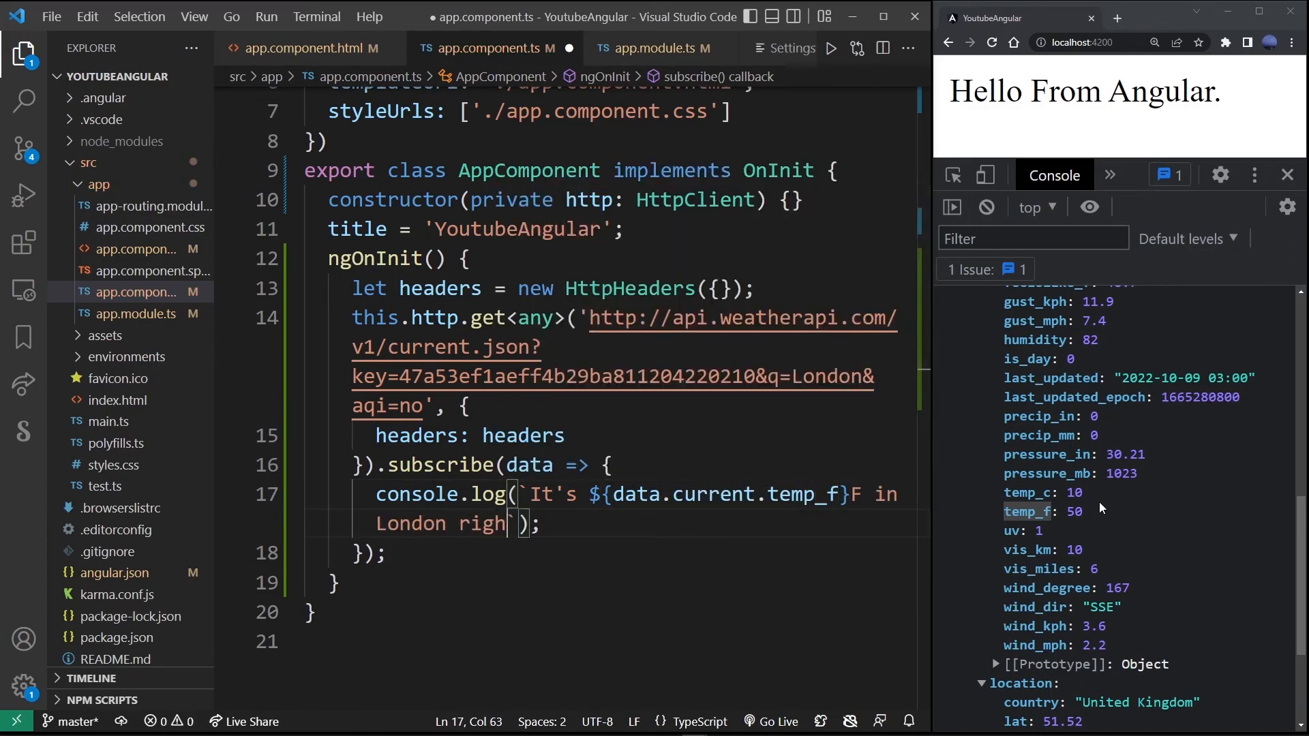
pyautogui.write('now.')
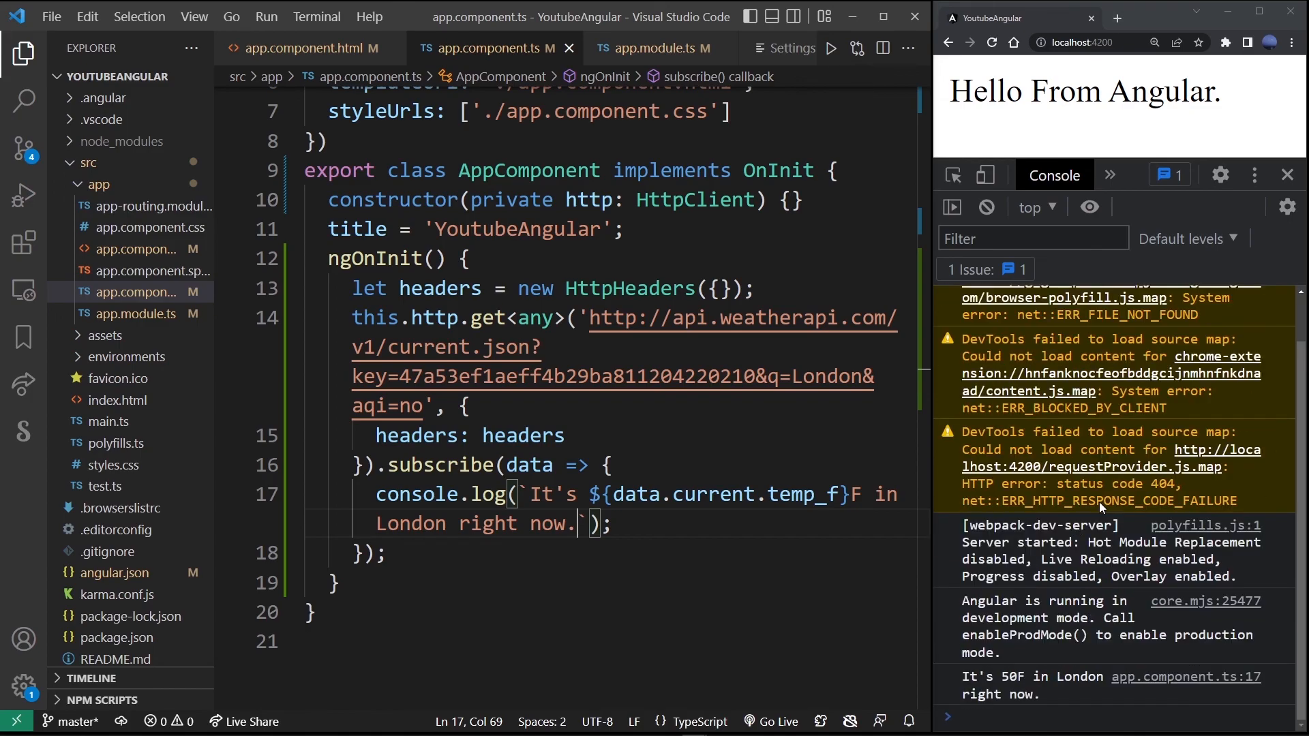